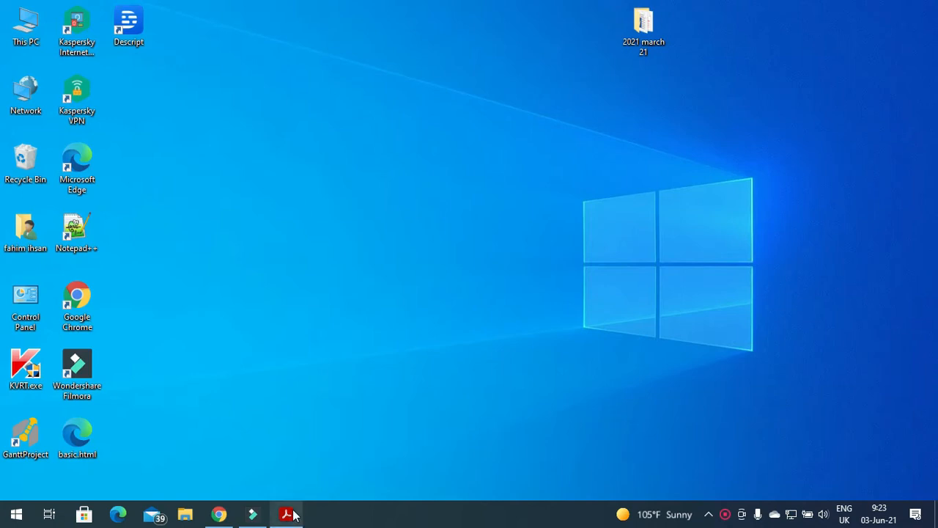
Step: Open M21DELNOTE.rtf from the 2021 march 21 folder and highlight M21DELORDERS.csv in the task
left_click(286, 513)
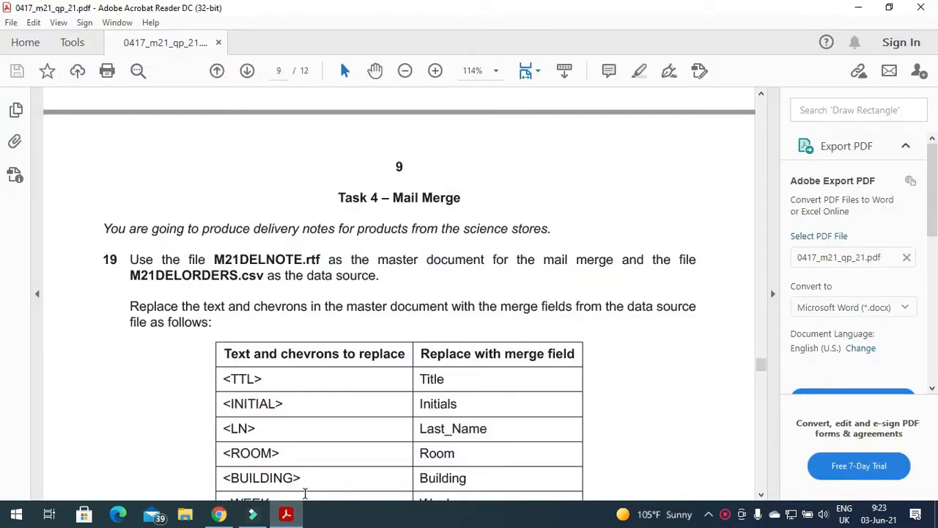
mouse_move(350, 422)
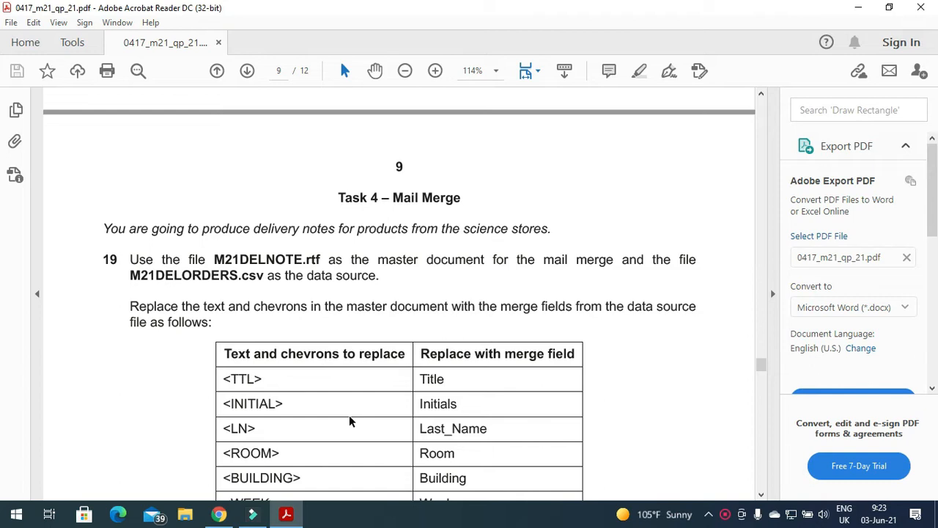
mouse_move(443, 234)
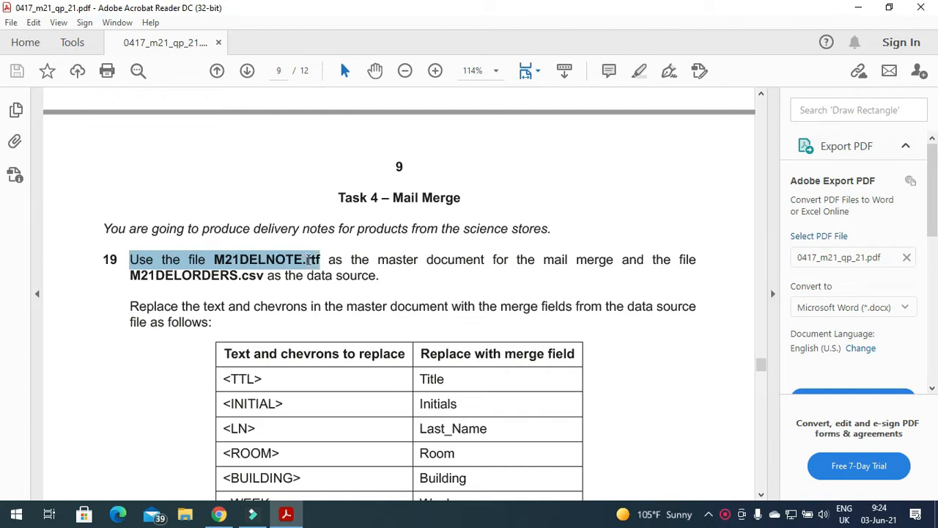
mouse_move(314, 260)
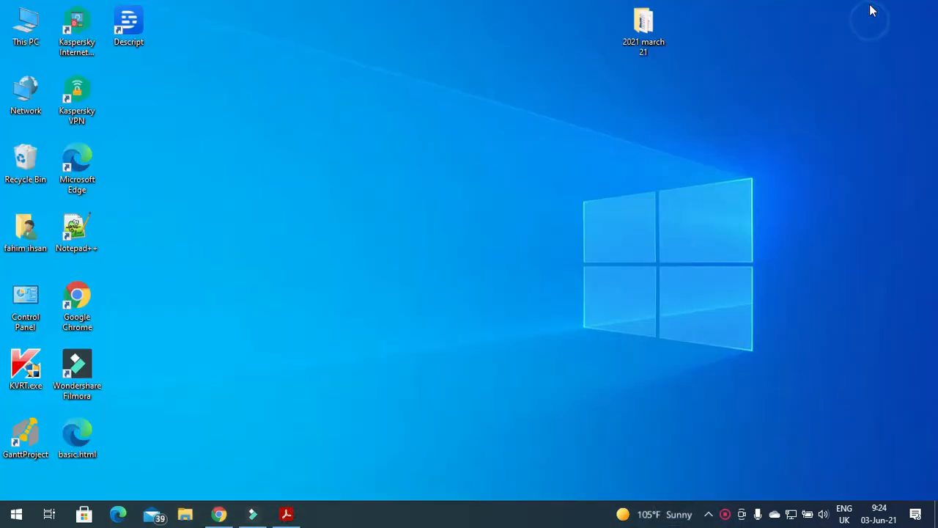
double_click(643, 22)
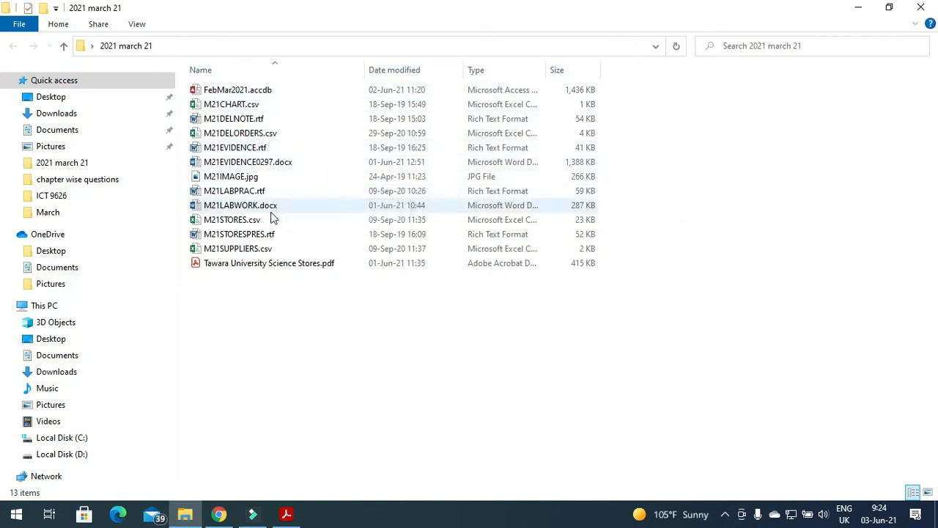
left_click(233, 117)
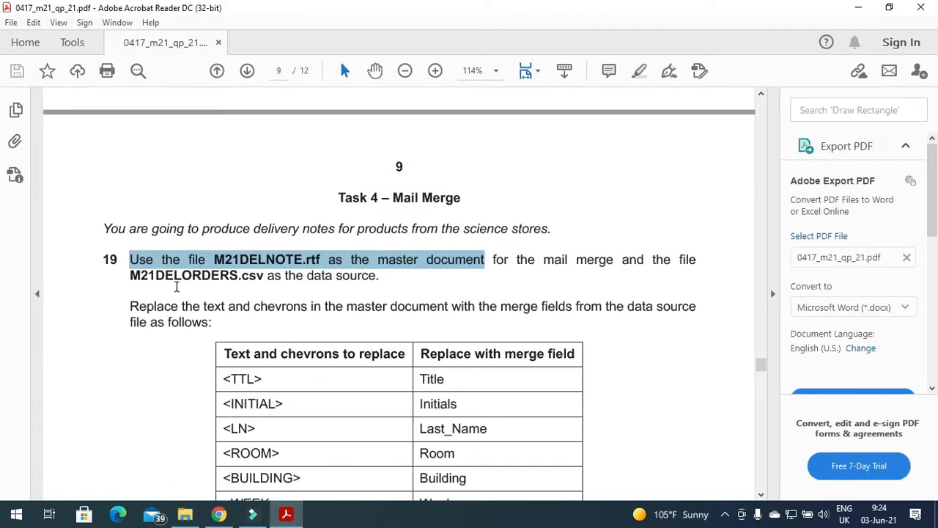
left_click(130, 276)
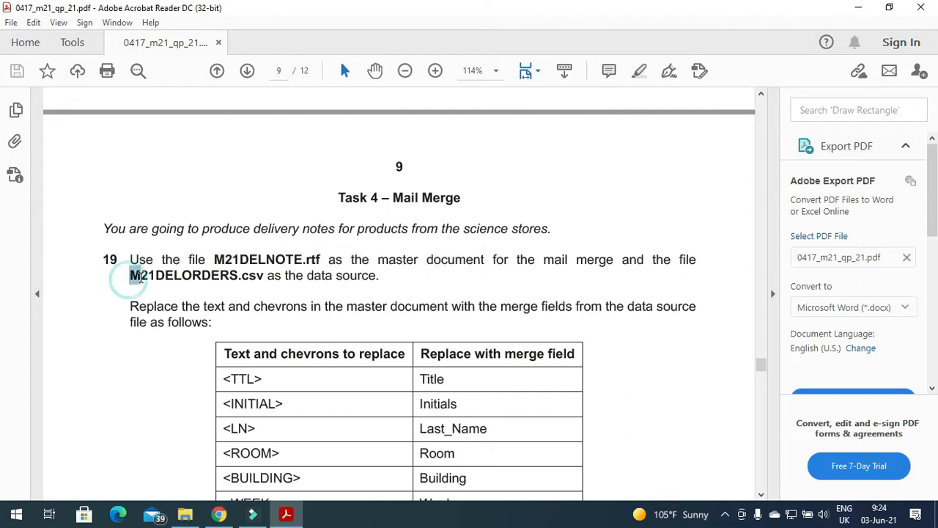
double_click(183, 275)
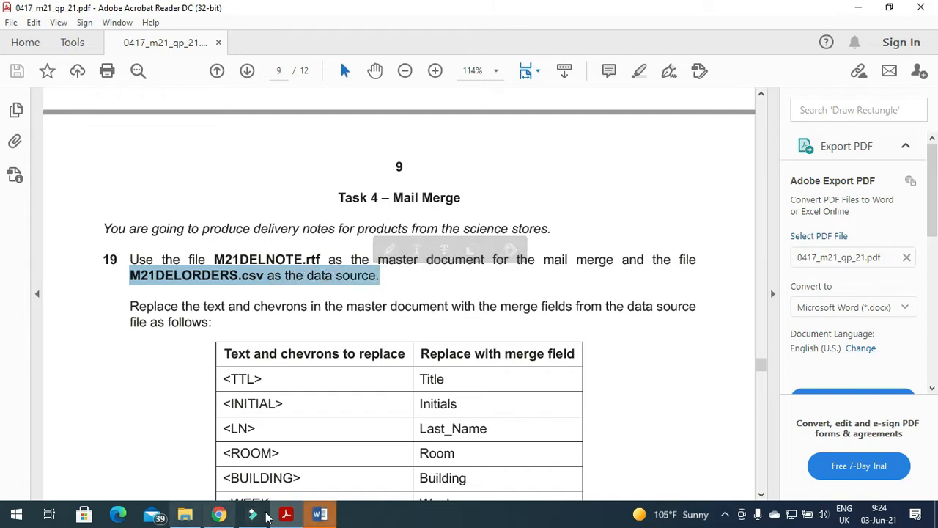
Step: Dismiss the Office activation notice and reach Select Recipients under Mailings
left_click(320, 513)
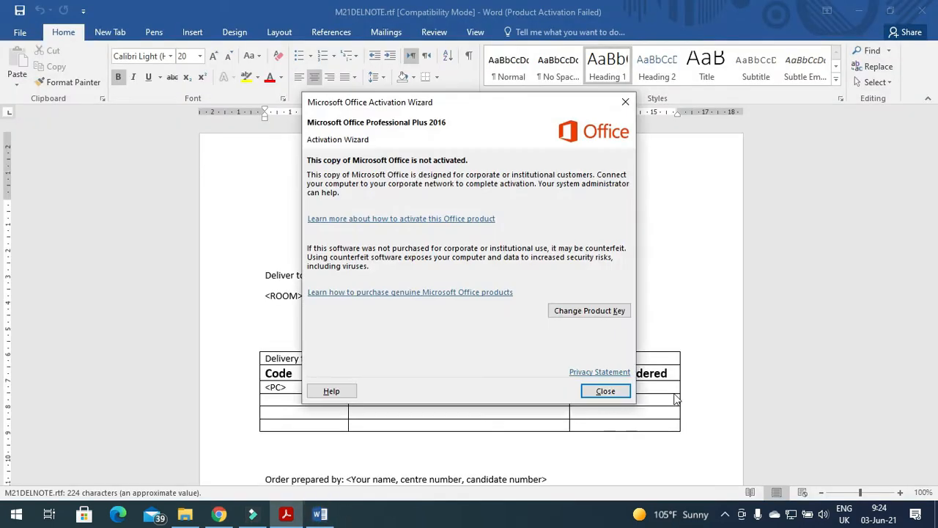
left_click(606, 390)
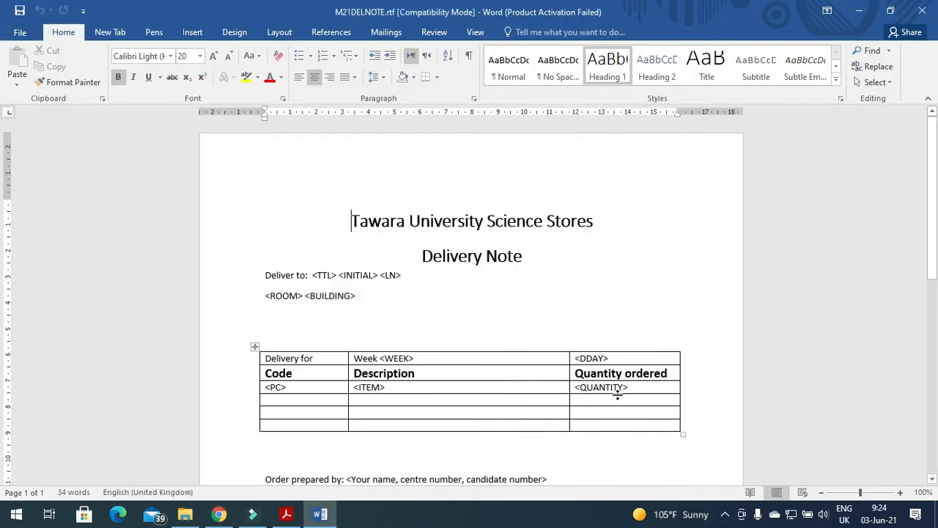
mouse_move(387, 32)
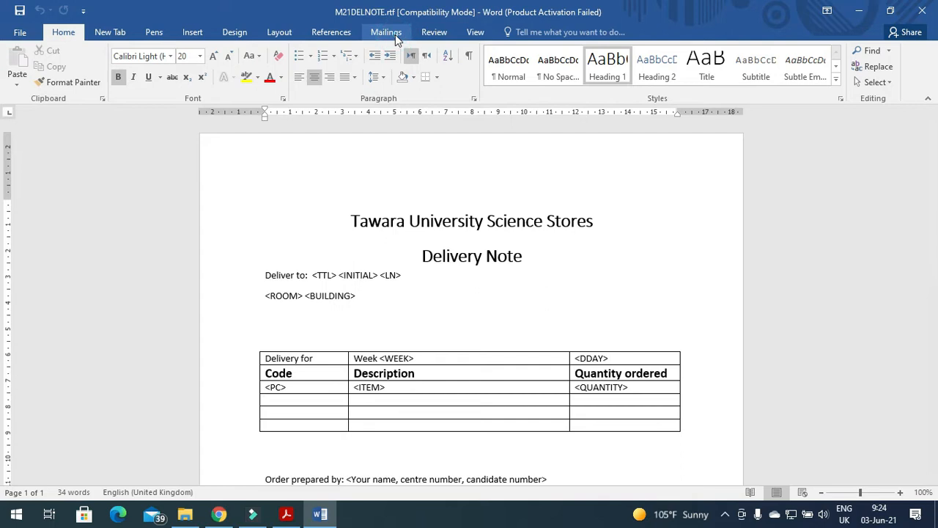
left_click(387, 32)
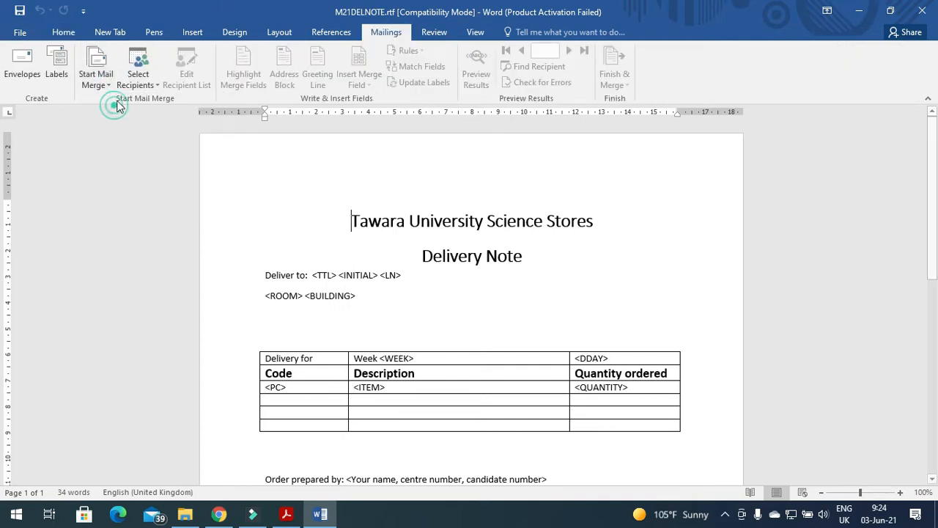
left_click(137, 66)
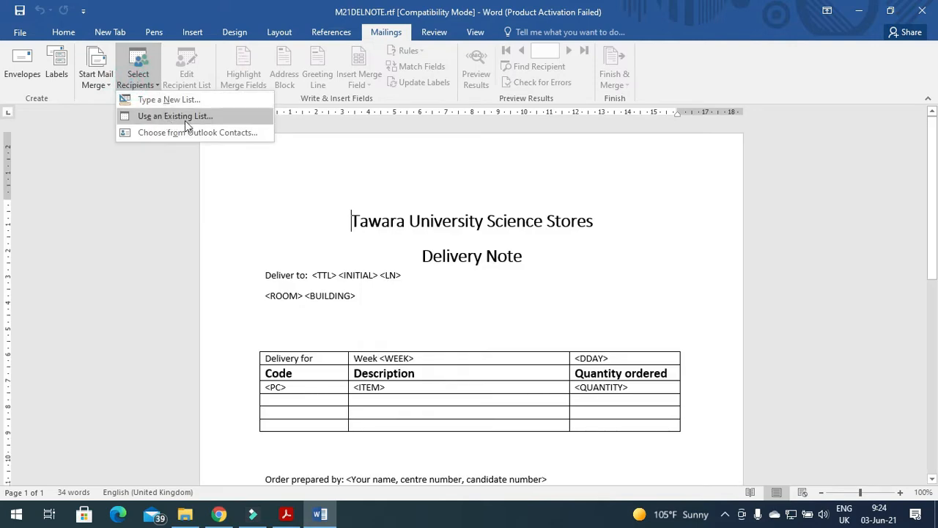
mouse_move(223, 120)
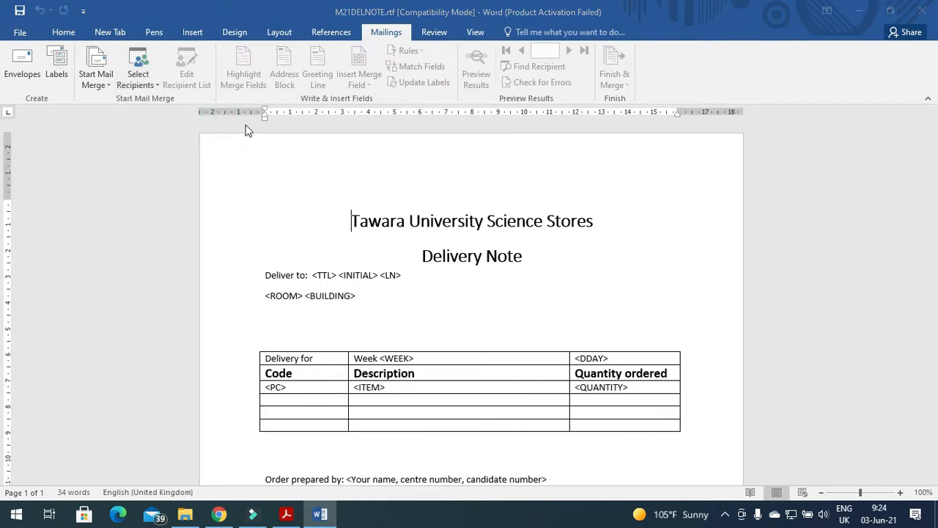
Step: Use M21DELORDERS.csv from the 2021 march 21 folder as the existing recipient list
left_click(137, 66)
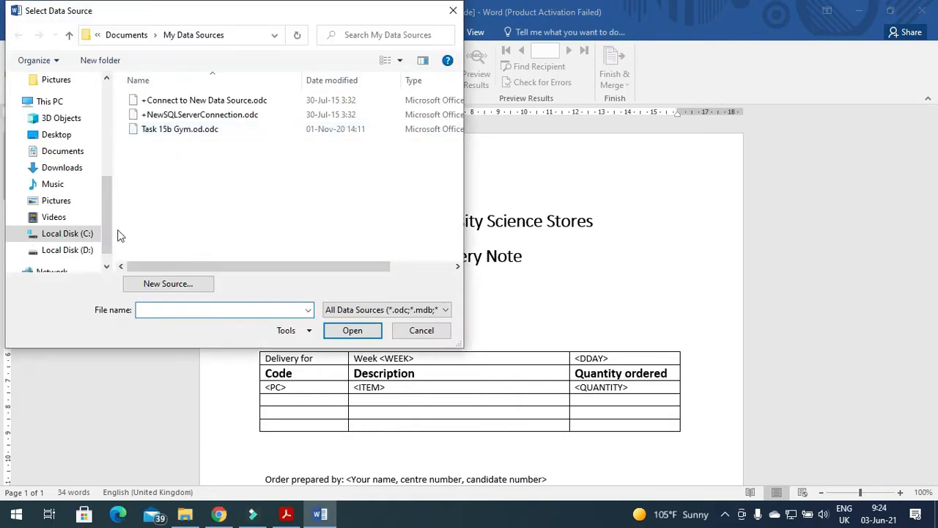
left_click(55, 135)
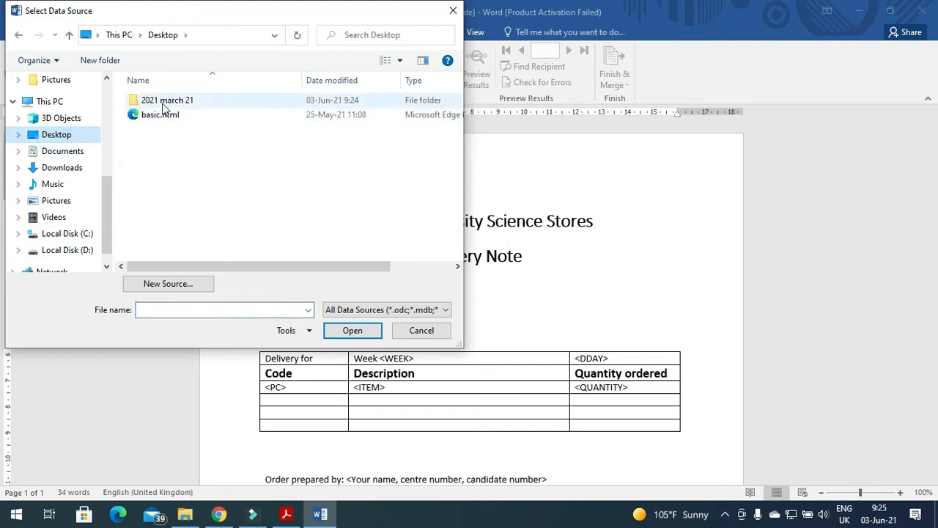
double_click(168, 99)
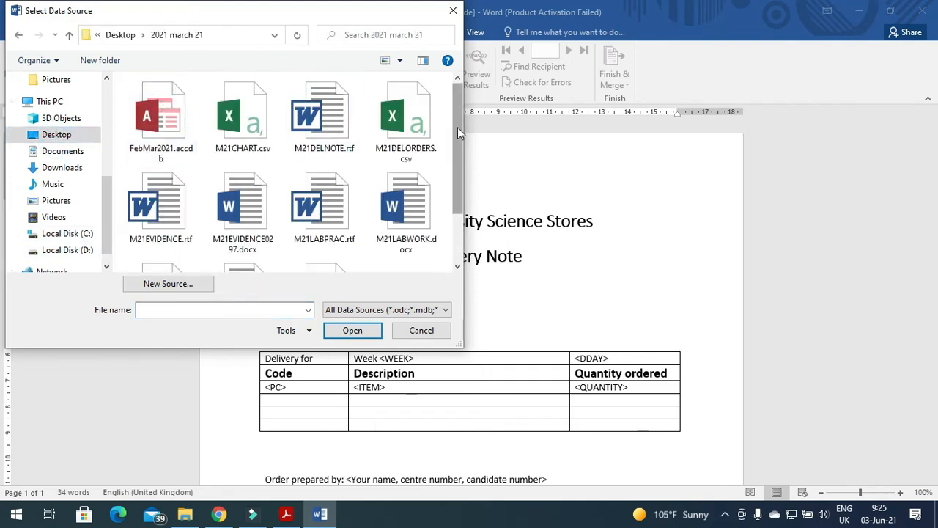
left_click(406, 118)
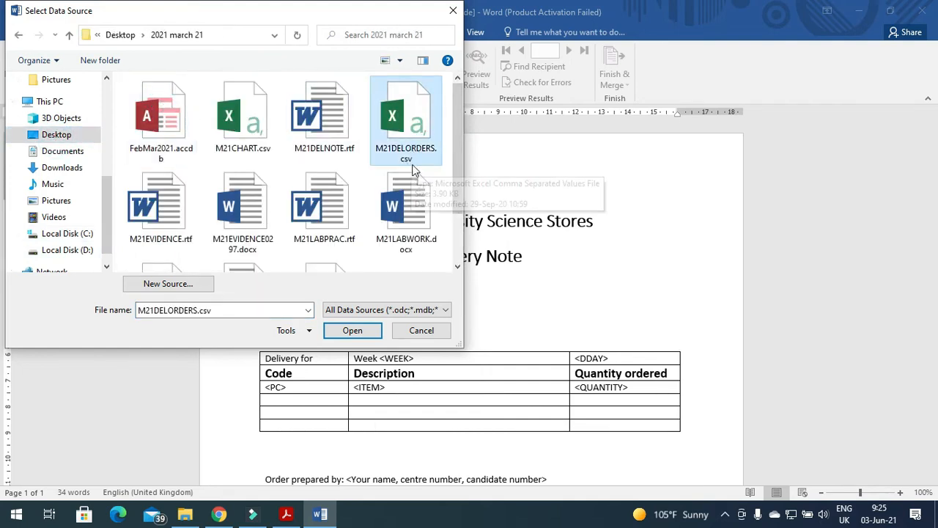
left_click(352, 330)
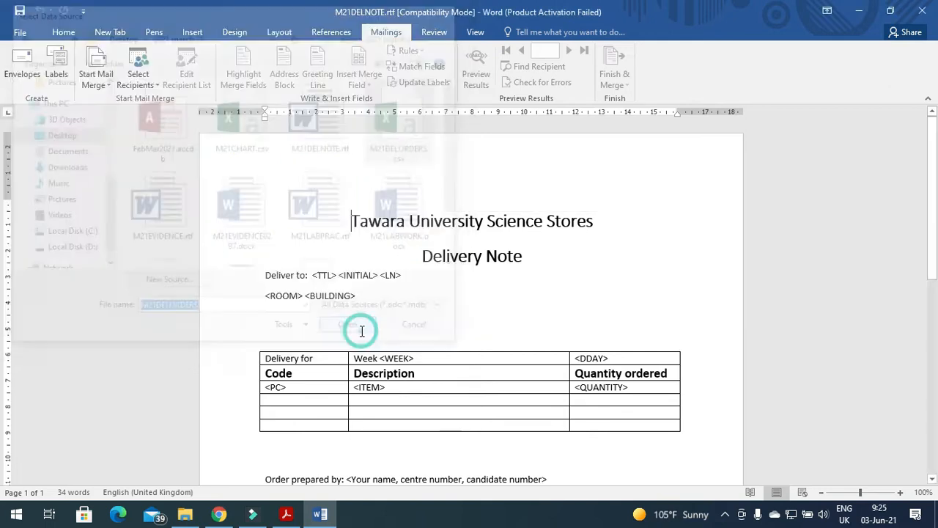
left_click(340, 324)
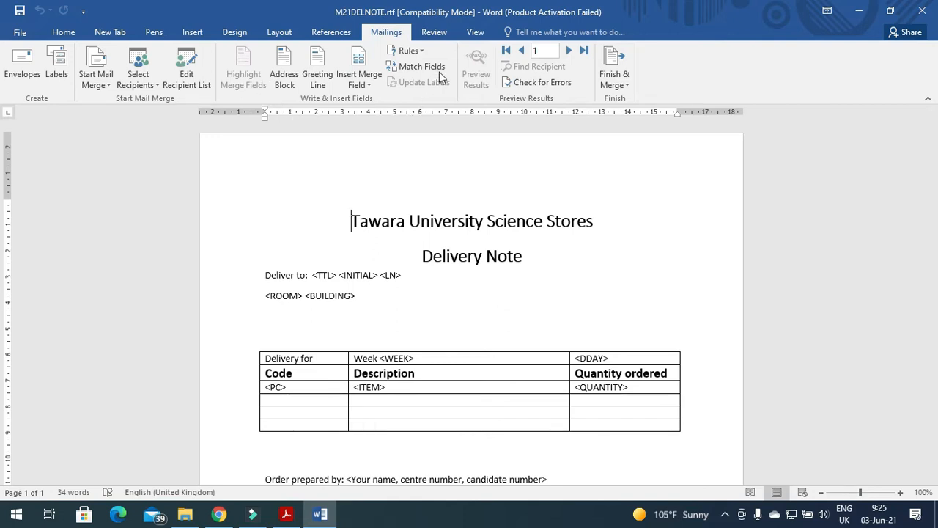
mouse_move(422, 66)
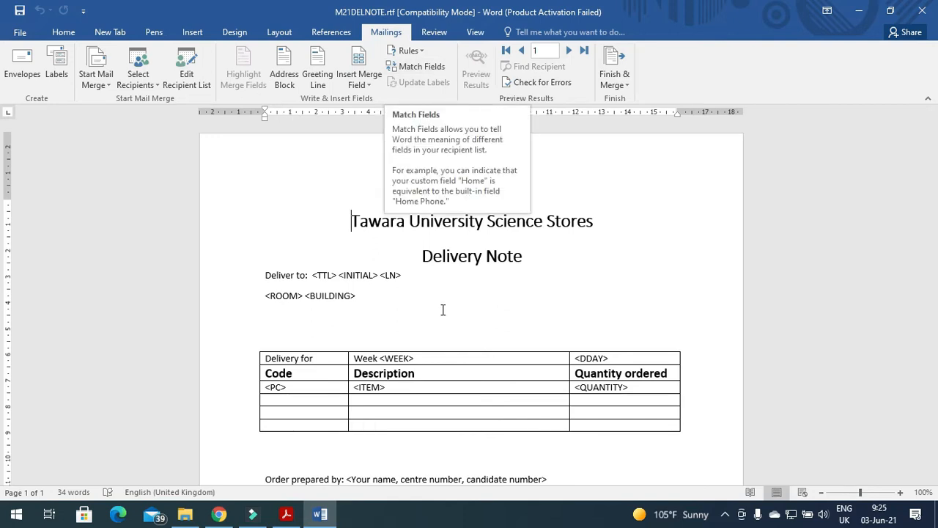
mouse_move(286, 514)
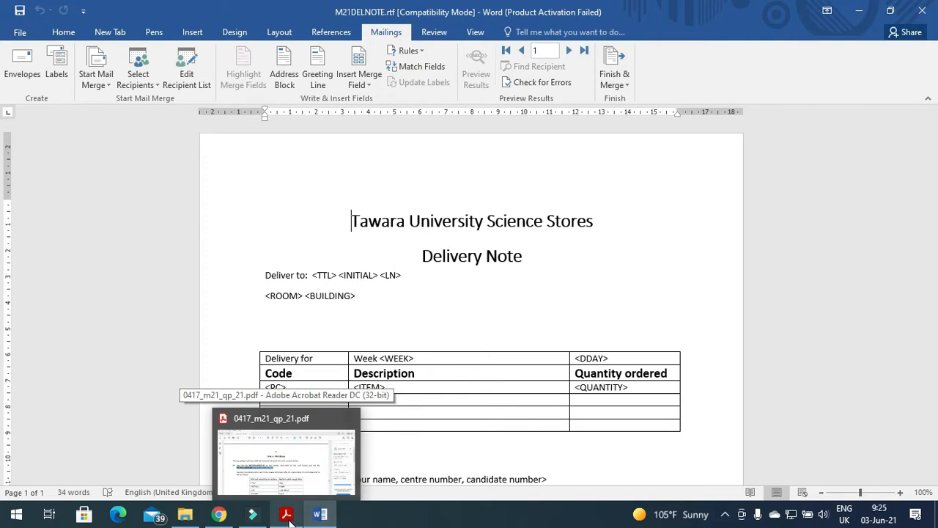
Step: Review the chevron-to-merge-field table in the question paper, ending back in the delivery note
left_click(285, 451)
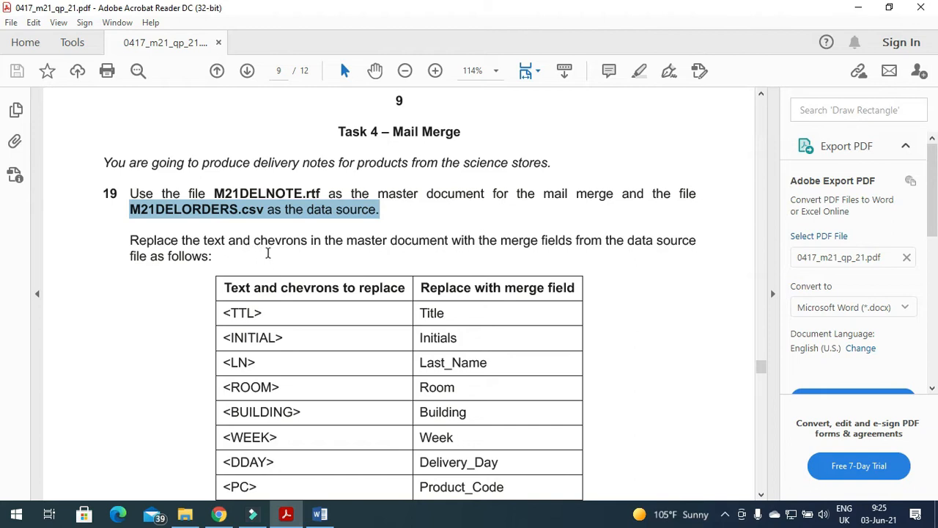
mouse_move(411, 255)
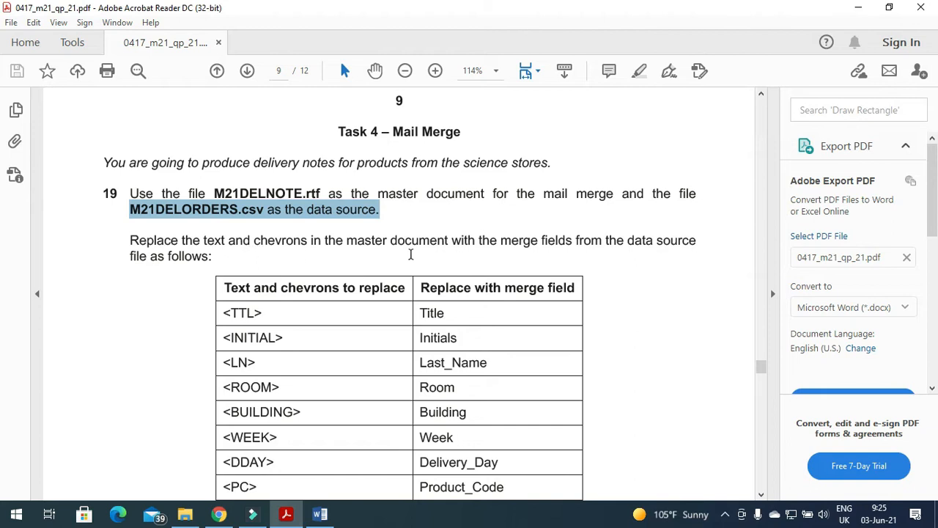
mouse_move(550, 265)
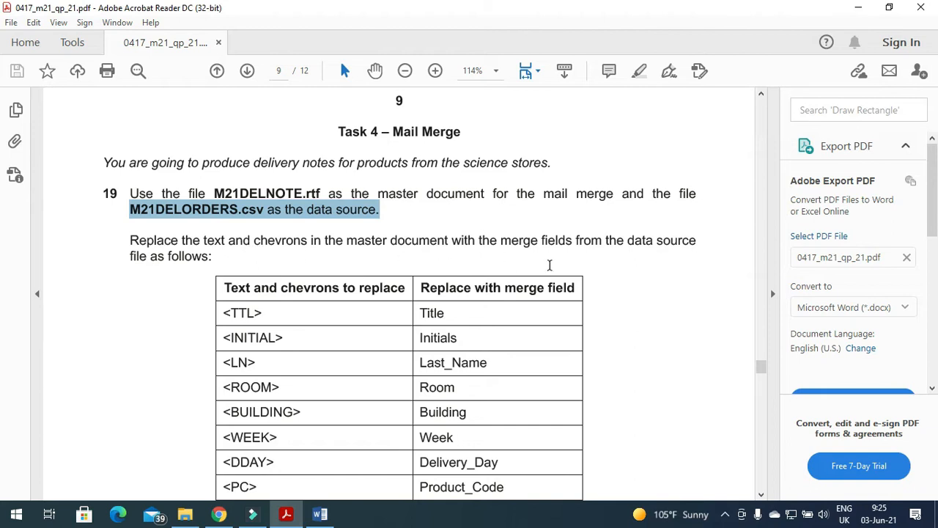
scroll("down", 3)
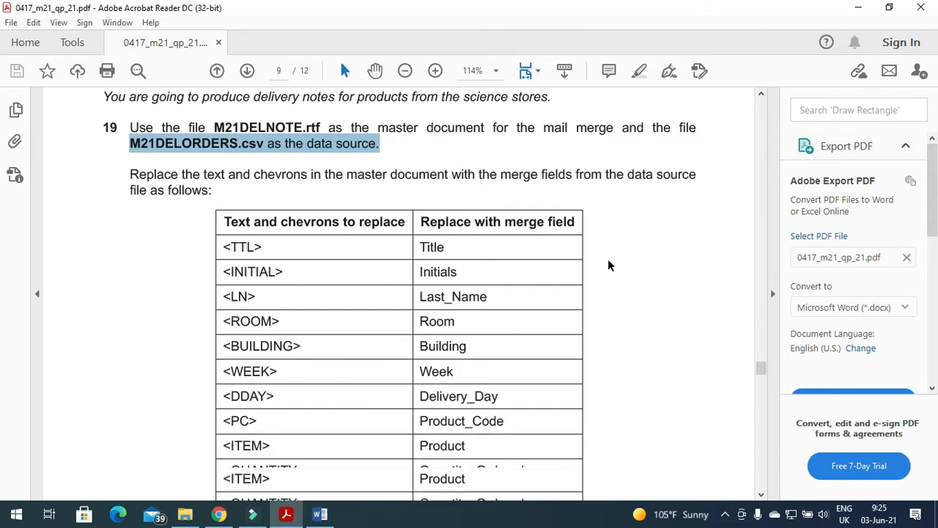
scroll("up", 3)
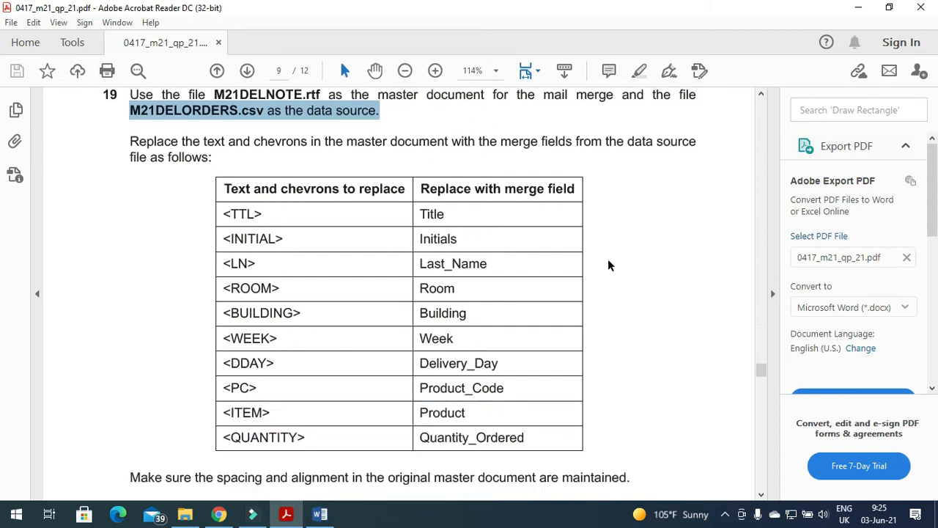
mouse_move(236, 202)
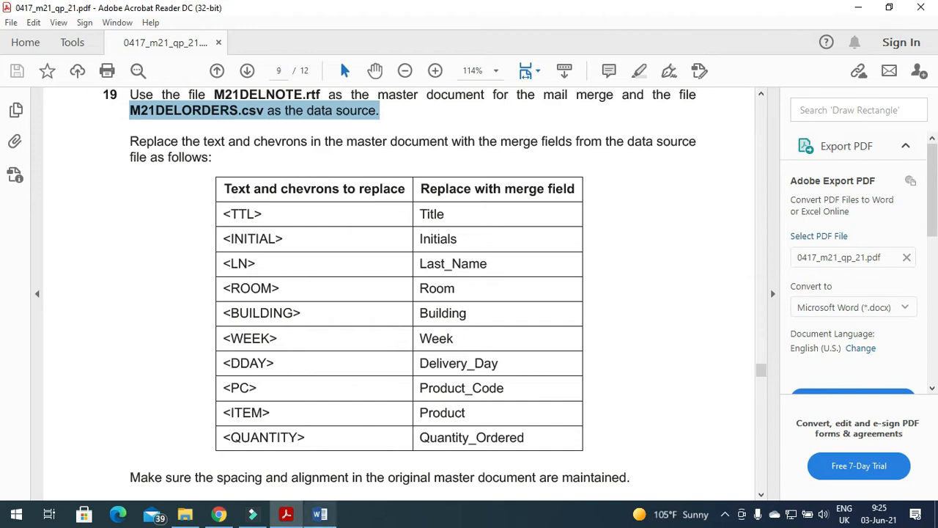
left_click(320, 513)
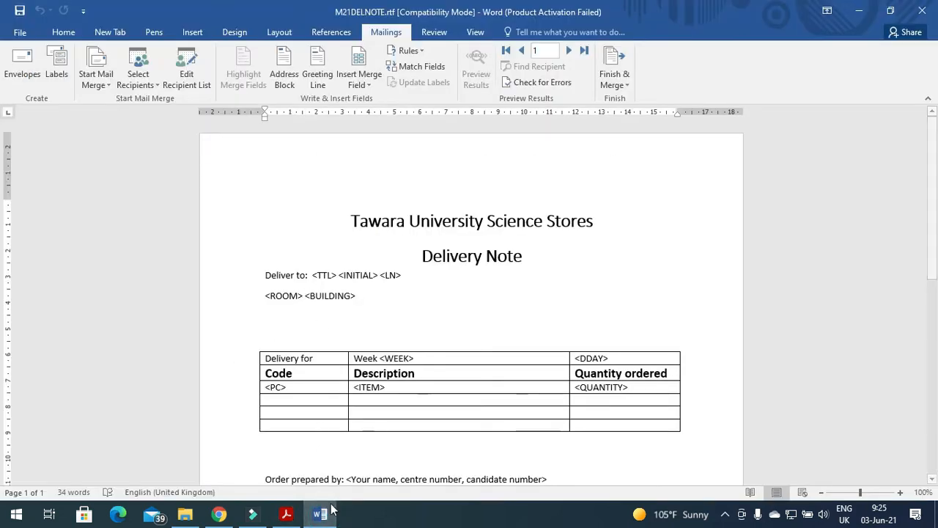
left_click(286, 514)
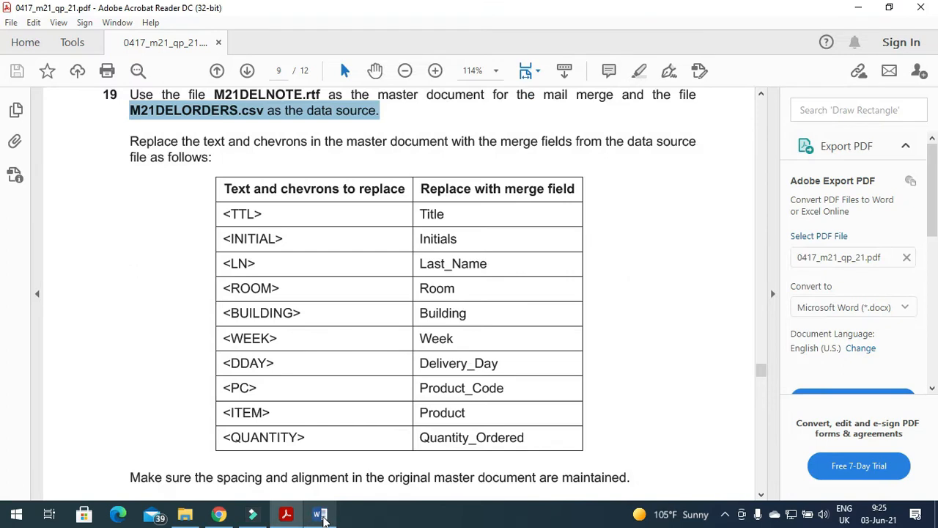
left_click(320, 513)
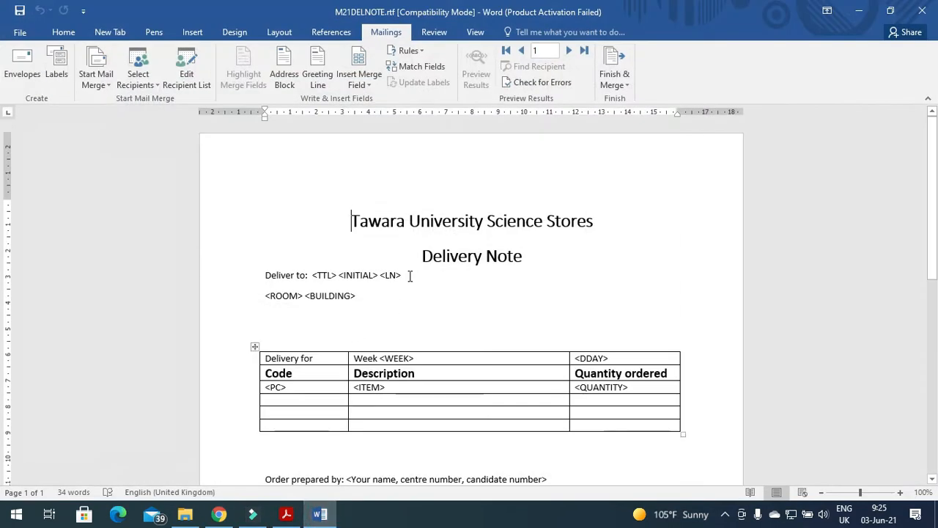
Step: Insert the Title and Initials merge fields and select the BUILDING placeholder, checking the table
left_click(358, 59)
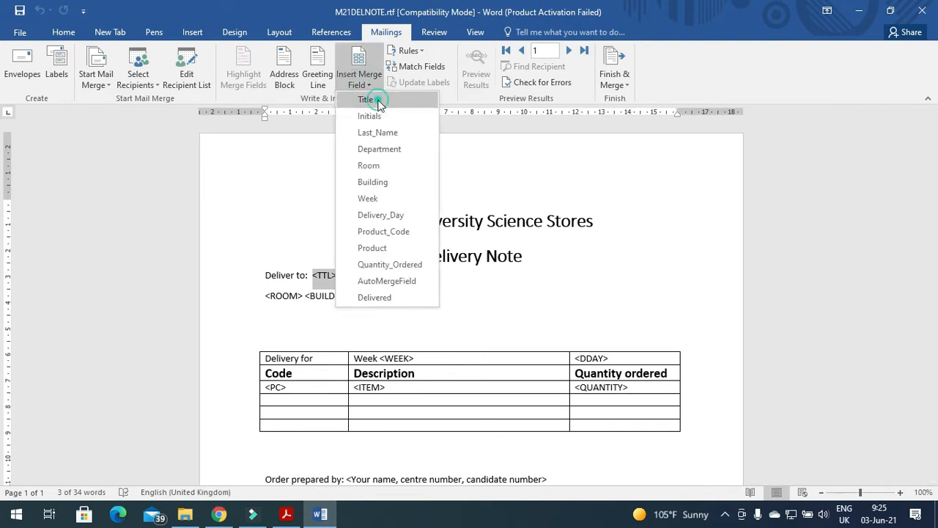
left_click(367, 99)
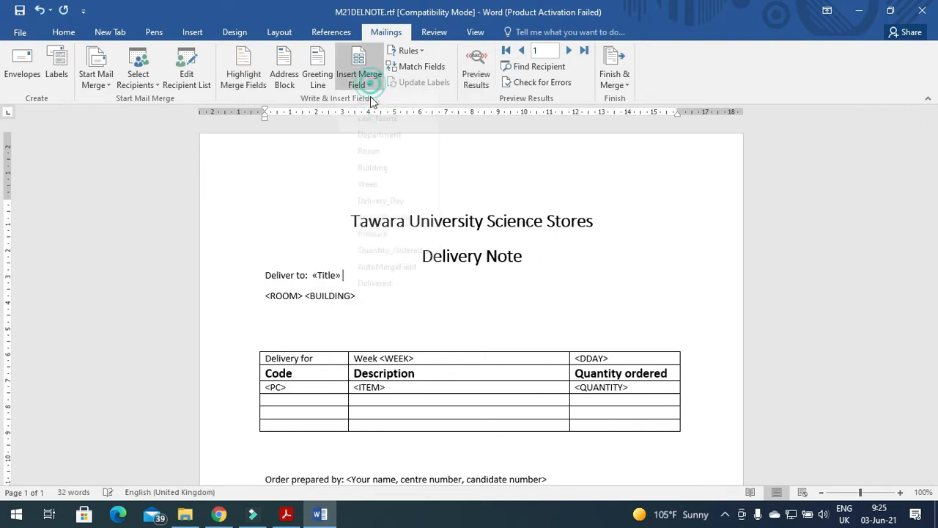
left_click(372, 79)
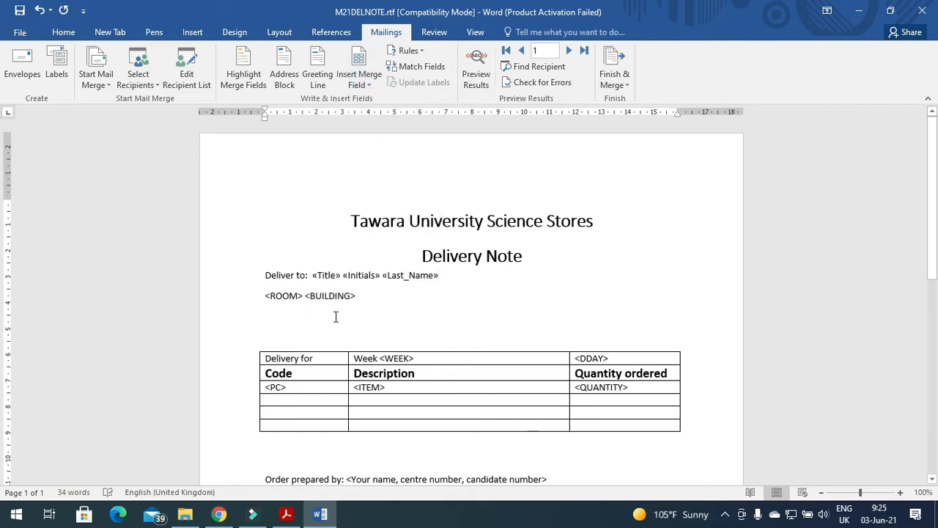
left_click(286, 514)
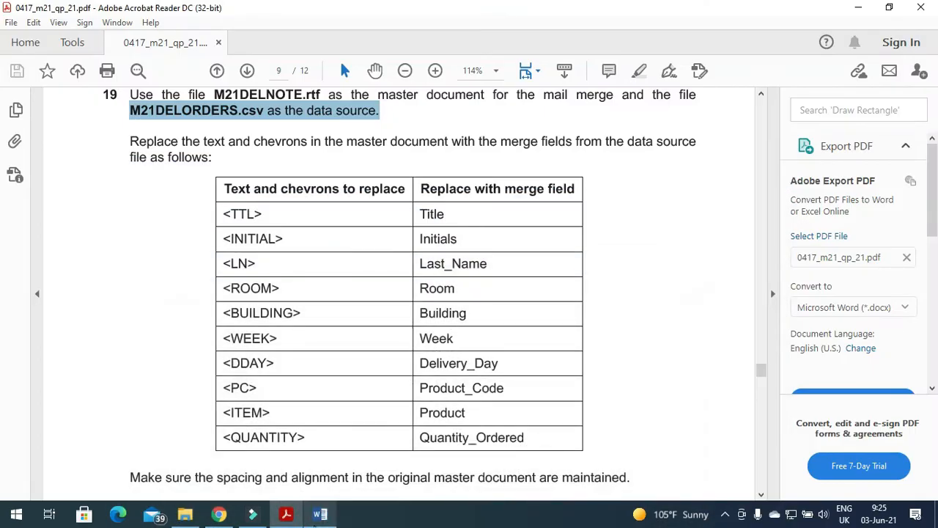
left_click(319, 514)
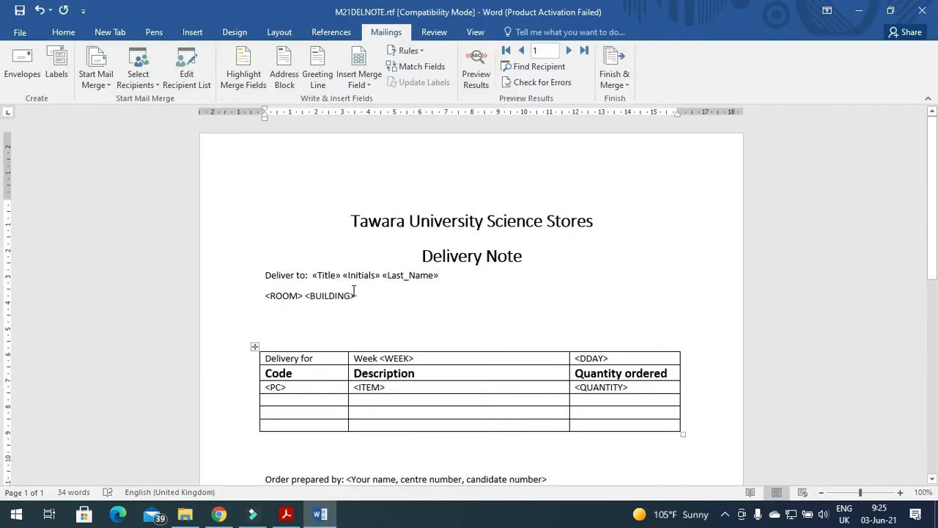
double_click(310, 296)
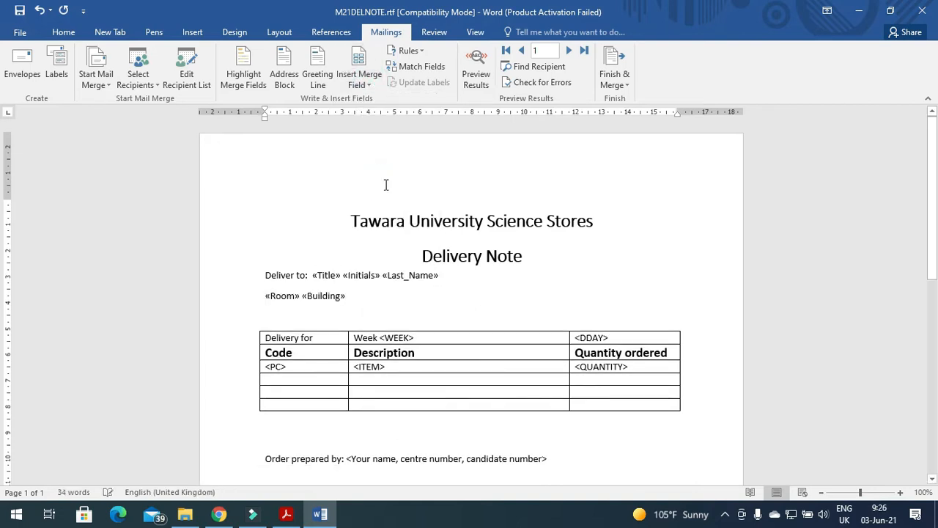
left_click(285, 513)
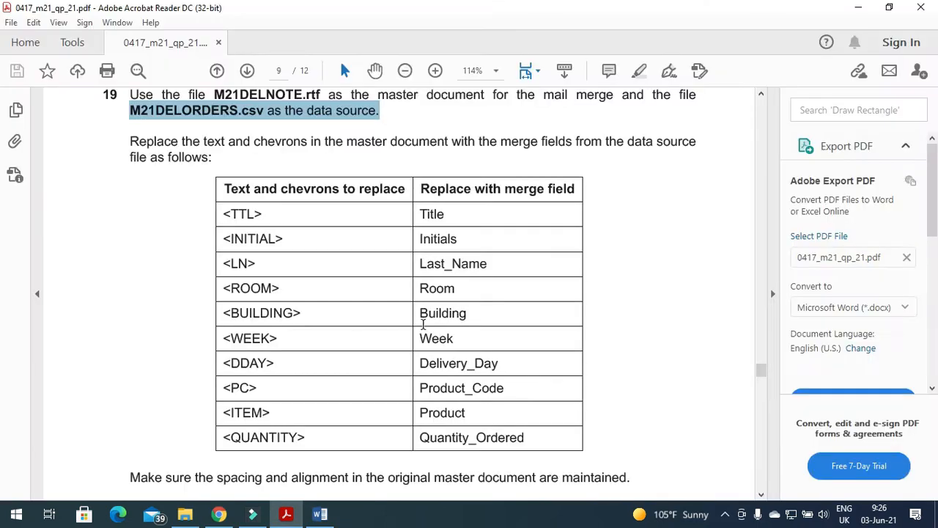
mouse_move(261, 393)
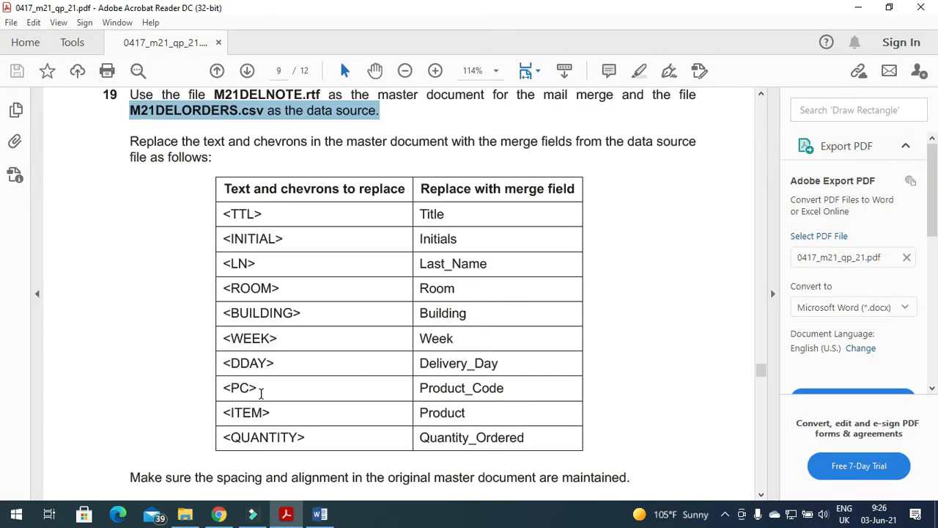
left_click(320, 513)
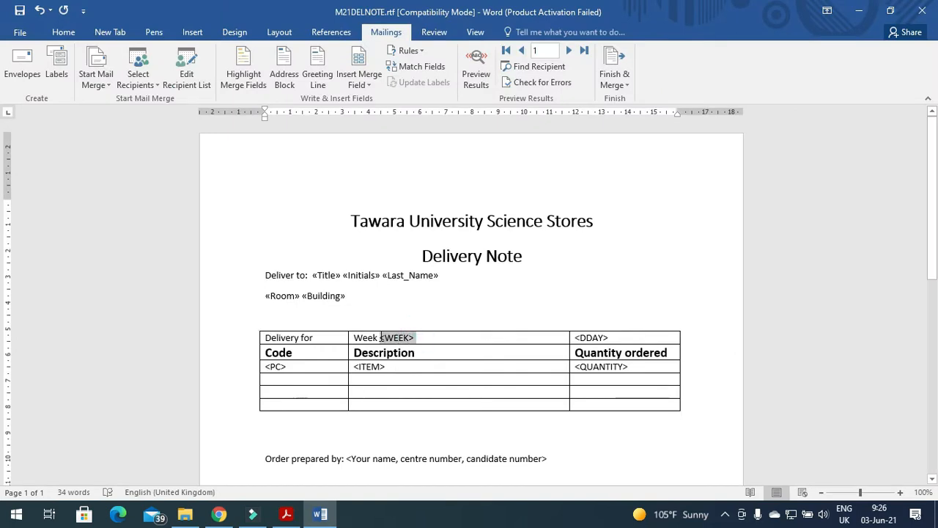
Step: Insert the Week, Delivery_Day, Product_Code and Product merge fields in place of their placeholders
left_click(375, 73)
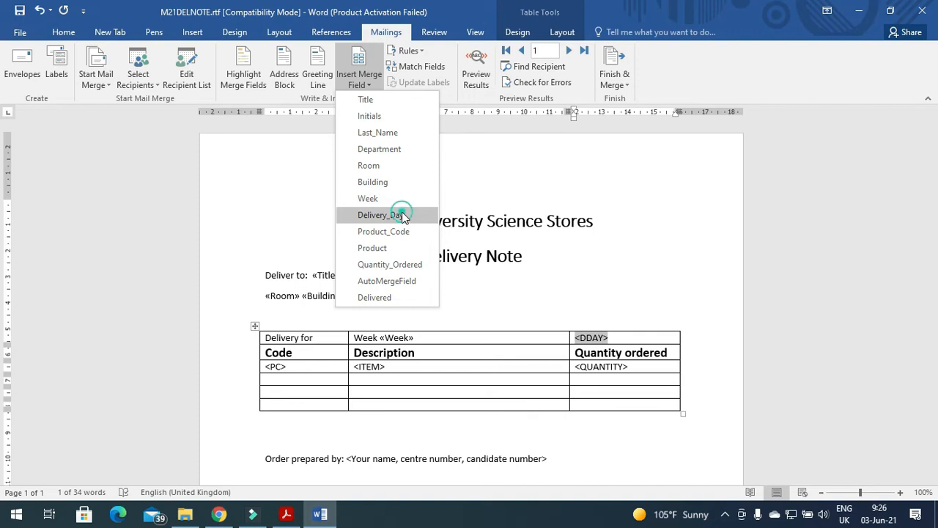
left_click(382, 214)
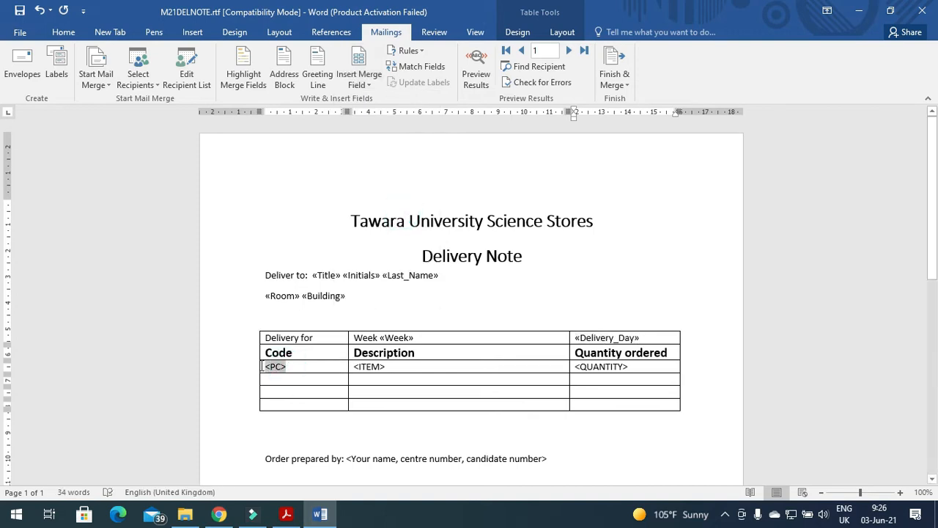
left_click(285, 513)
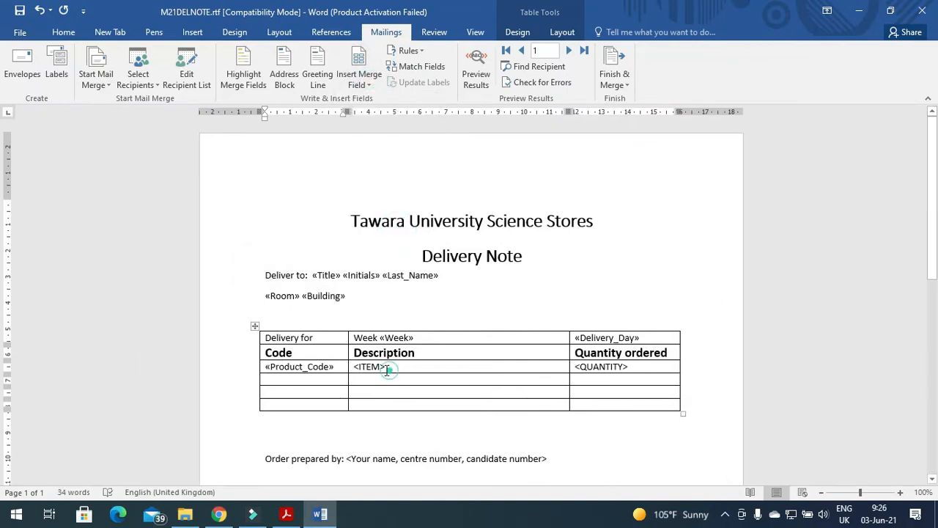
left_click(286, 513)
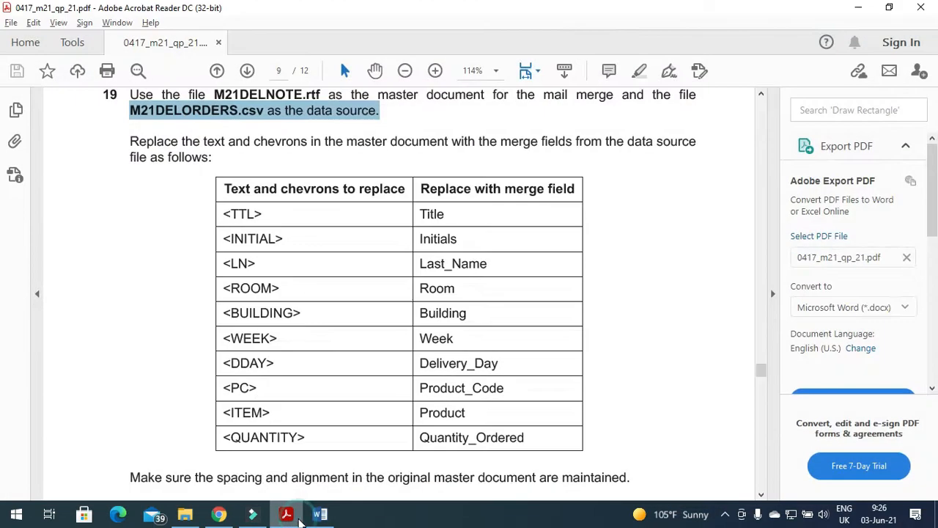
left_click(319, 513)
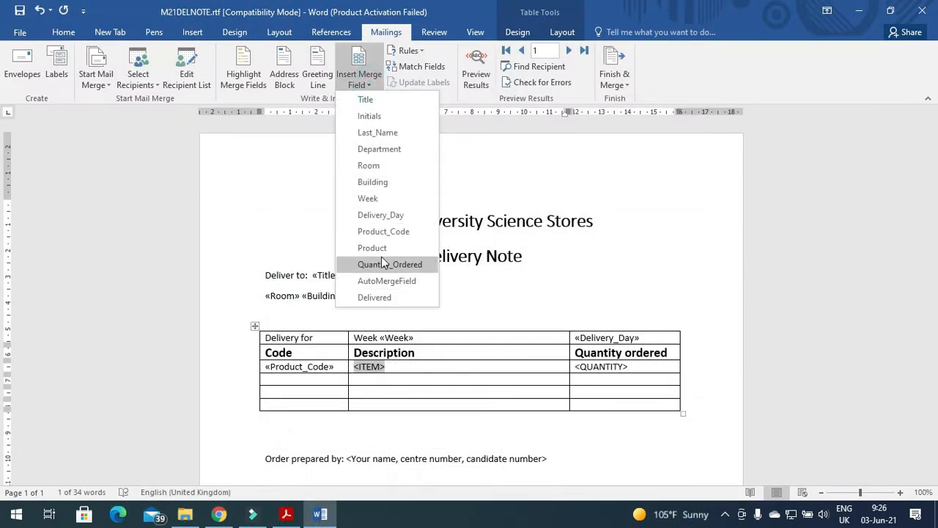
left_click(372, 248)
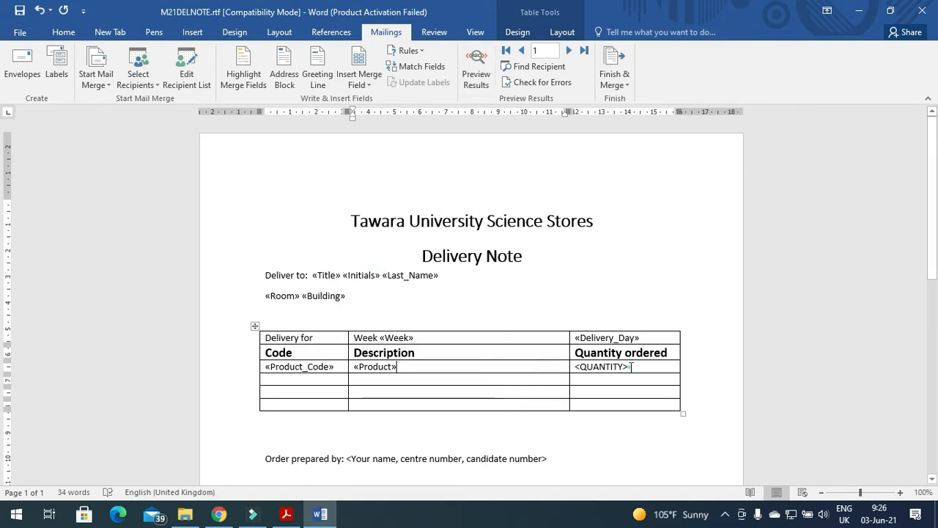
left_click(286, 513)
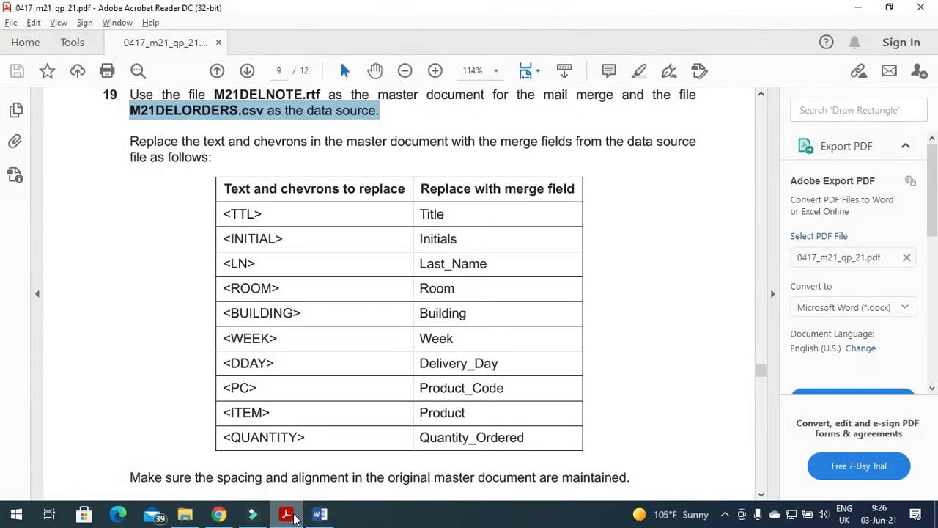
left_click(319, 514)
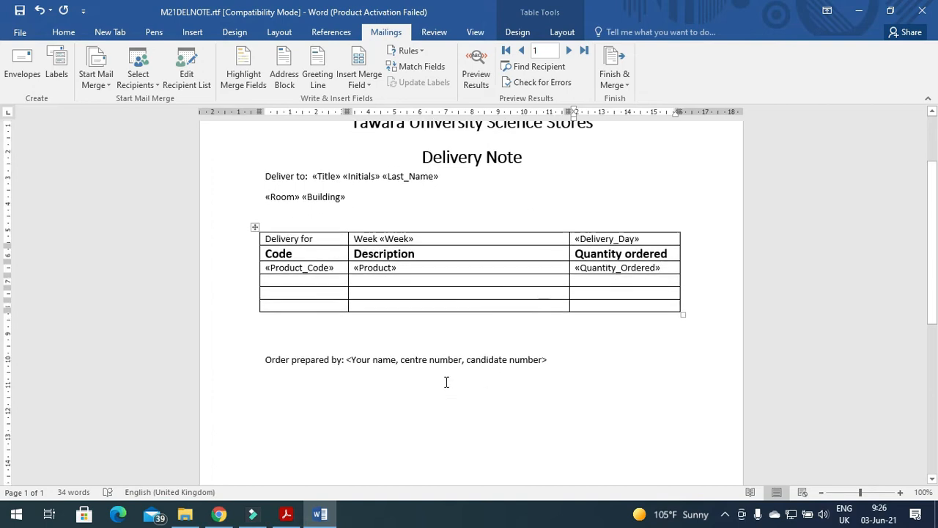
left_click(286, 513)
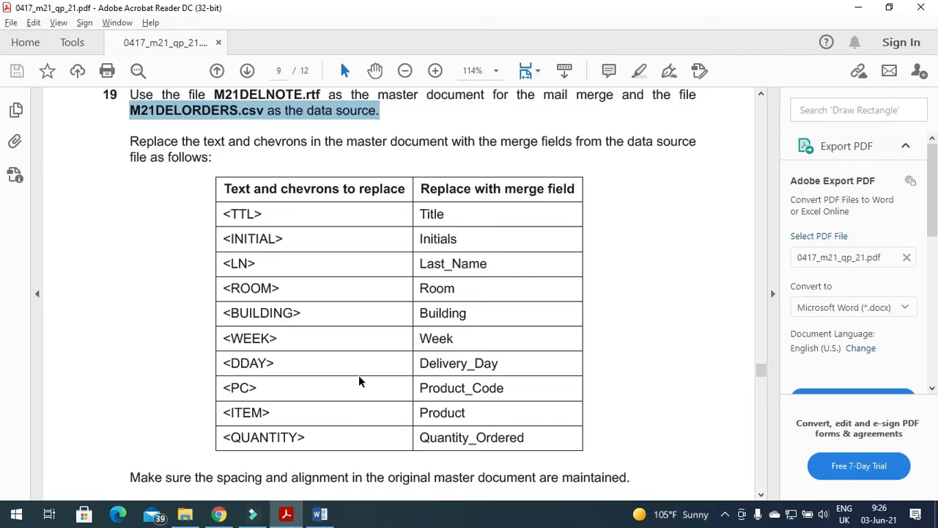
scroll("down", 3)
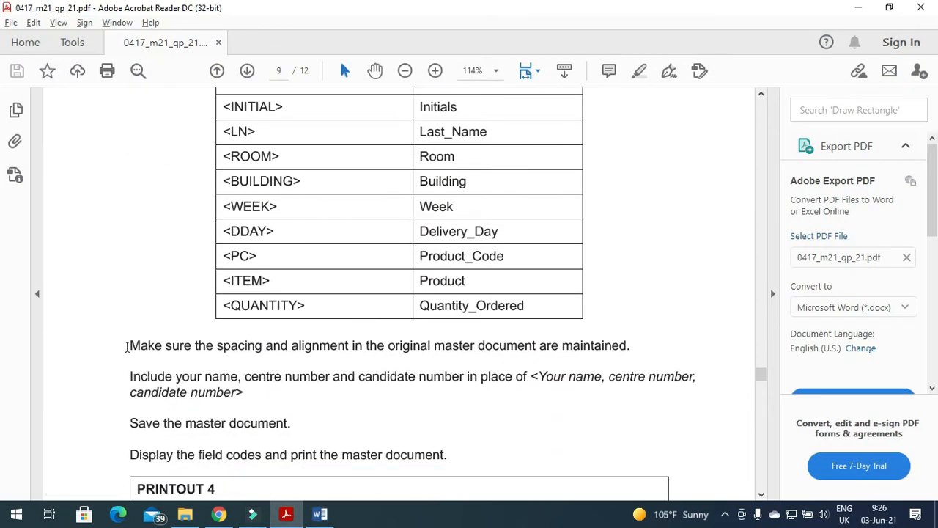
Step: Highlight the name, centre and candidate number instruction and return to the delivery note
left_click_drag(129, 346, 384, 346)
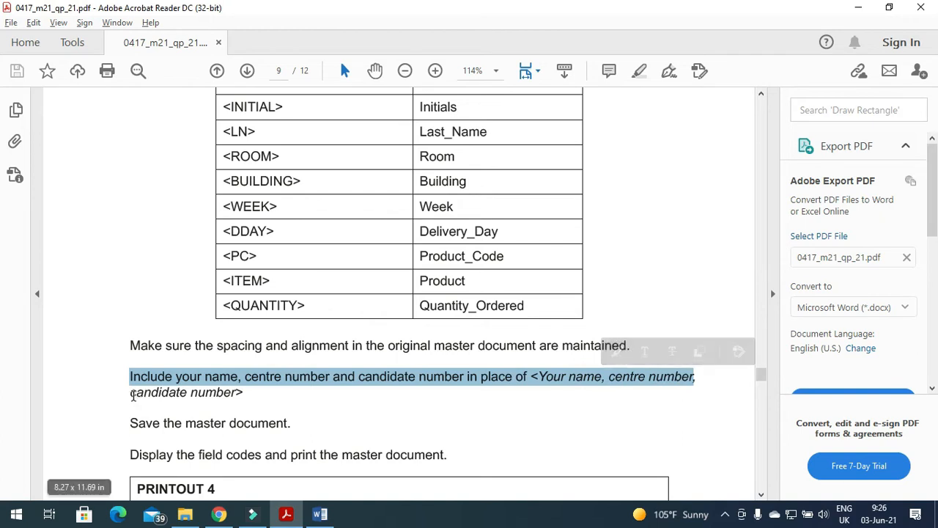
left_click(320, 513)
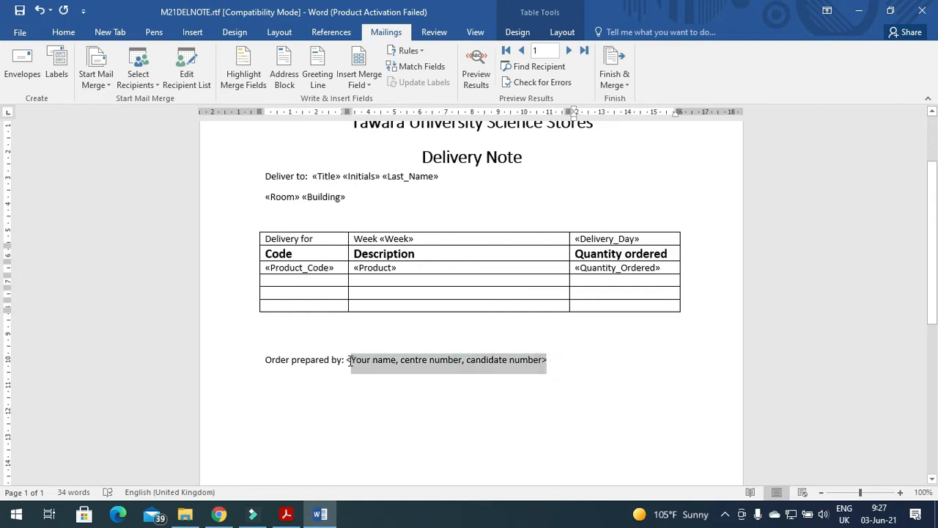
type("F")
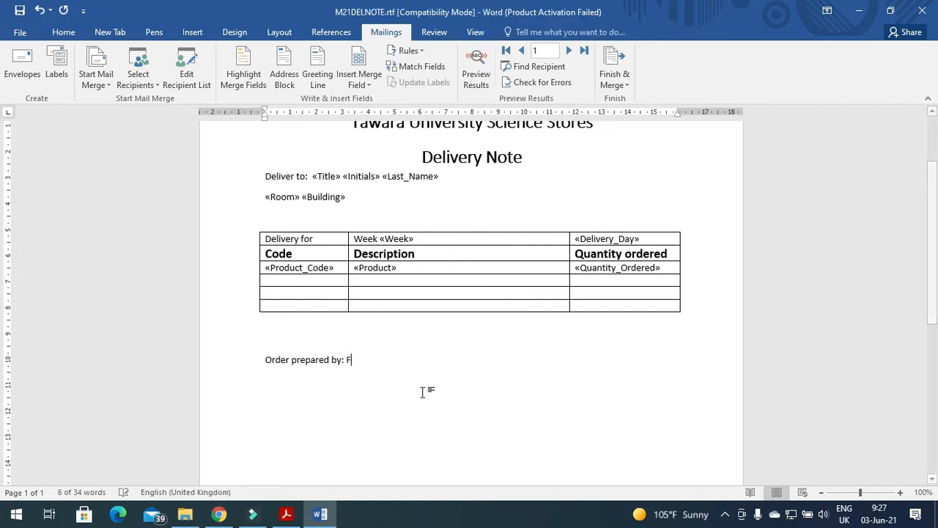
type("ahim")
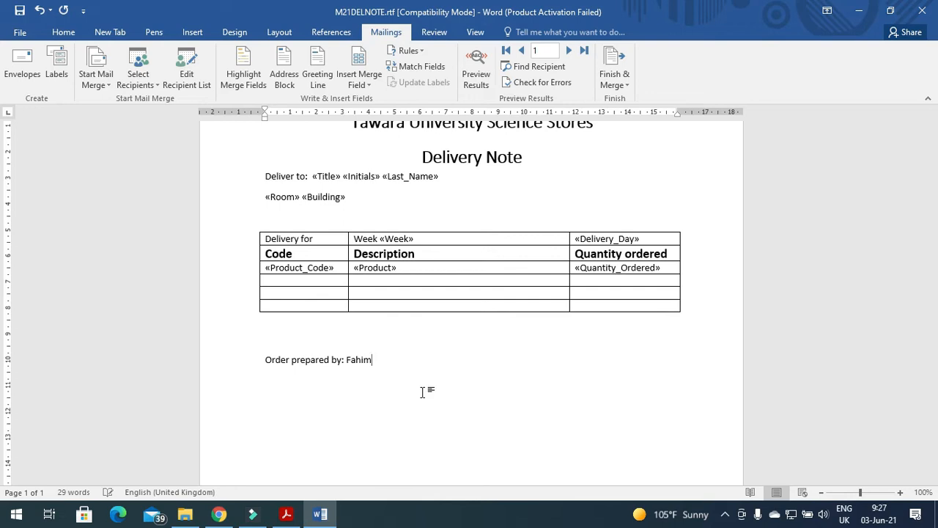
type(", OM")
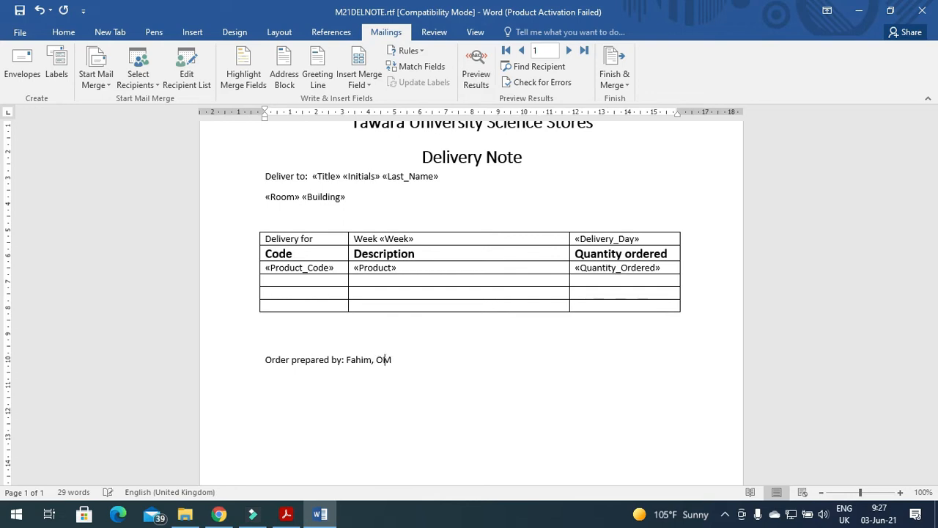
type("032,")
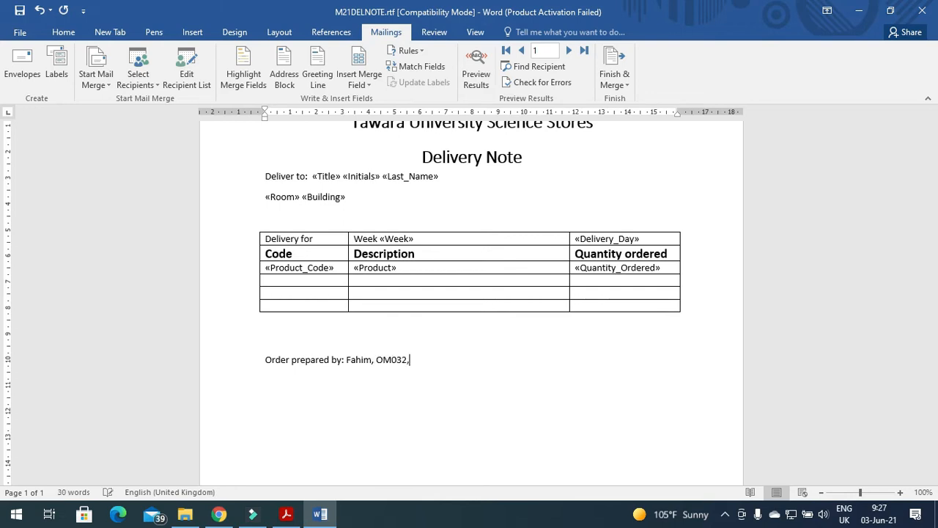
left_click(286, 514)
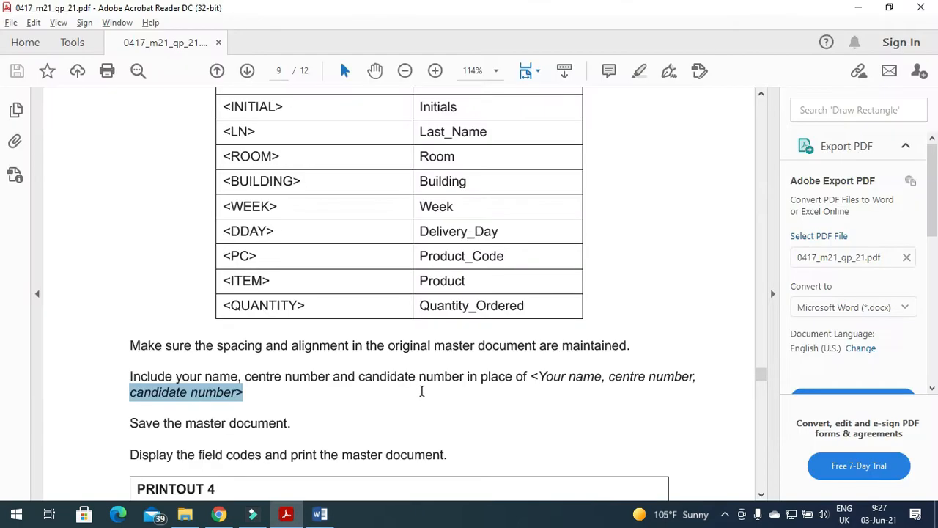
scroll("down", 3)
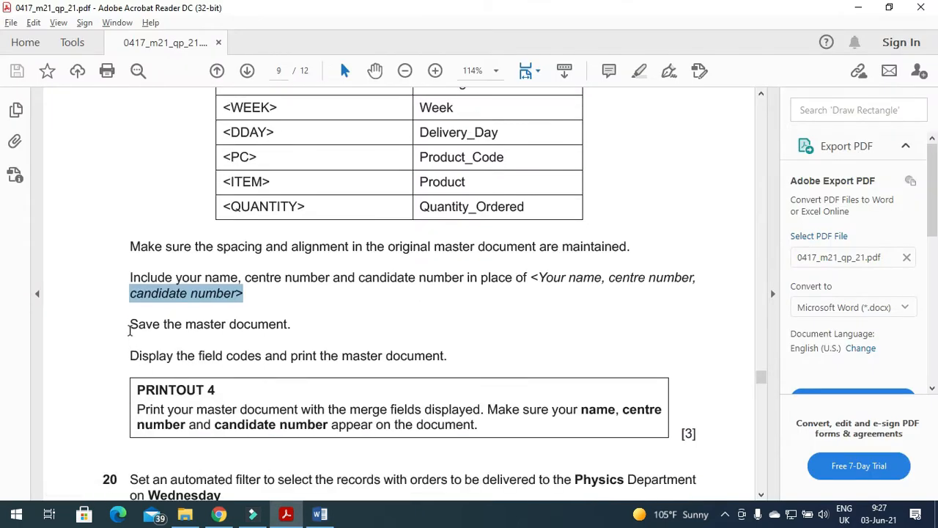
left_click(320, 514)
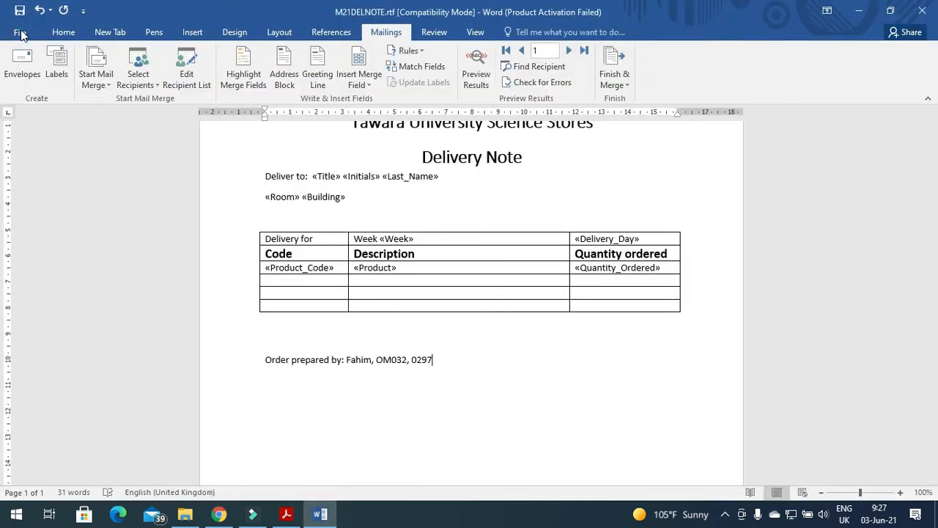
Step: Save the delivery note as Word Document 'Master document.docx' in the 2021 march 21 folder
left_click(21, 33)
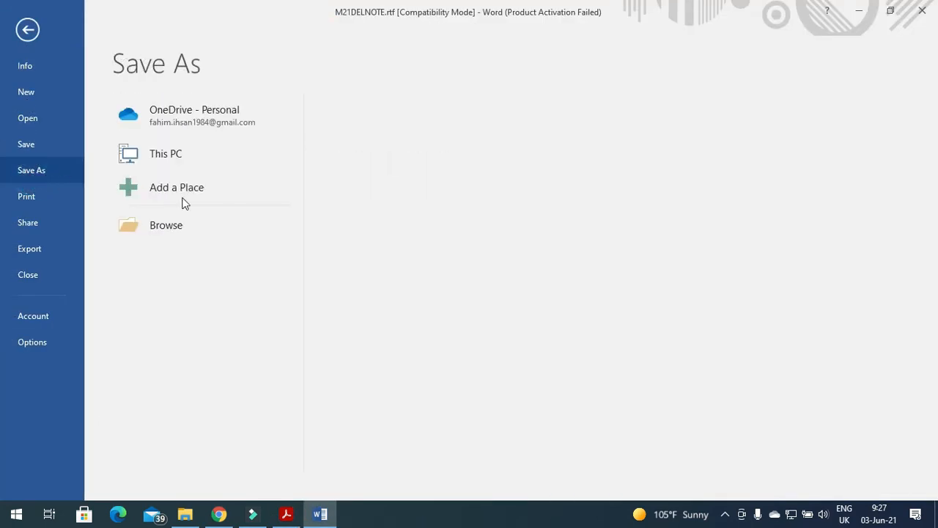
left_click(166, 225)
type("M")
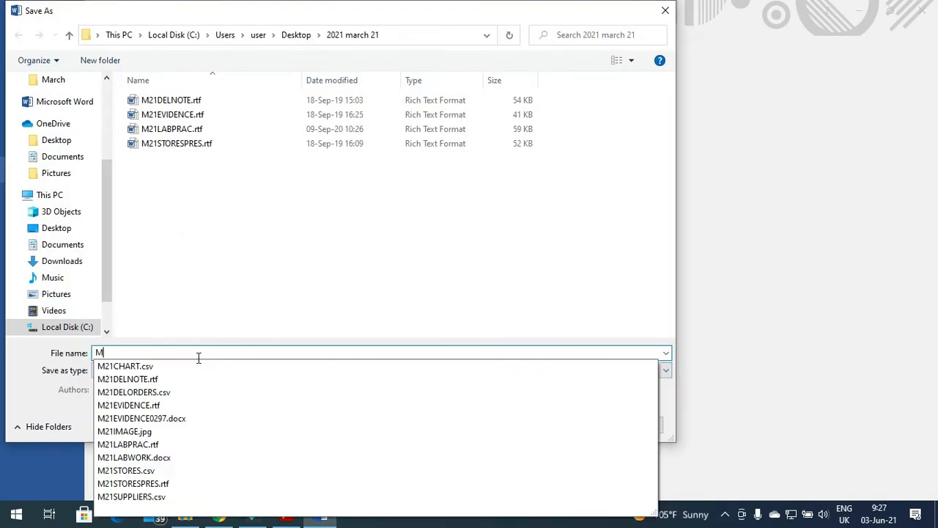
type("aster")
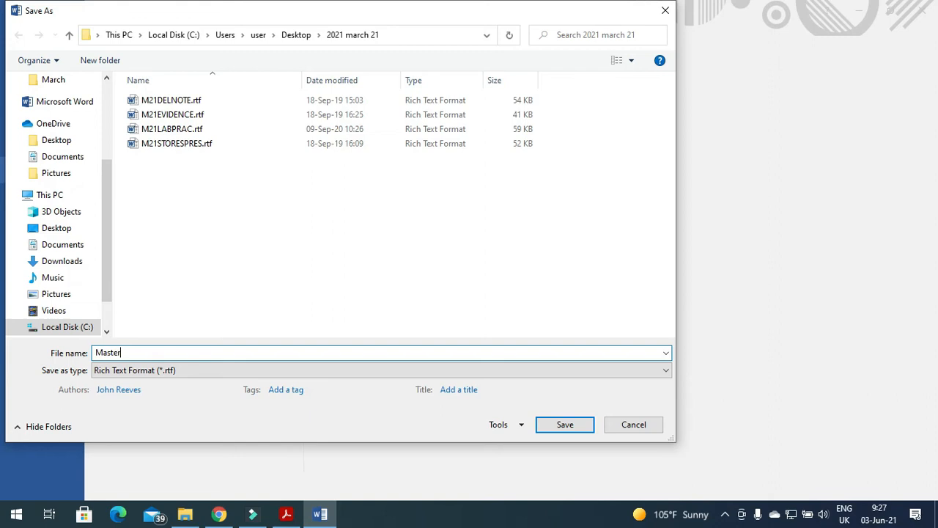
type("document")
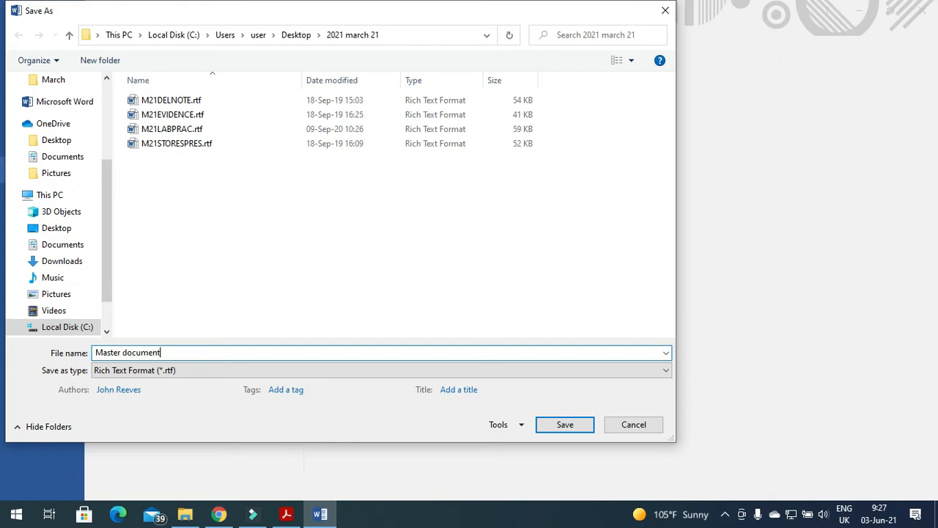
left_click(663, 369)
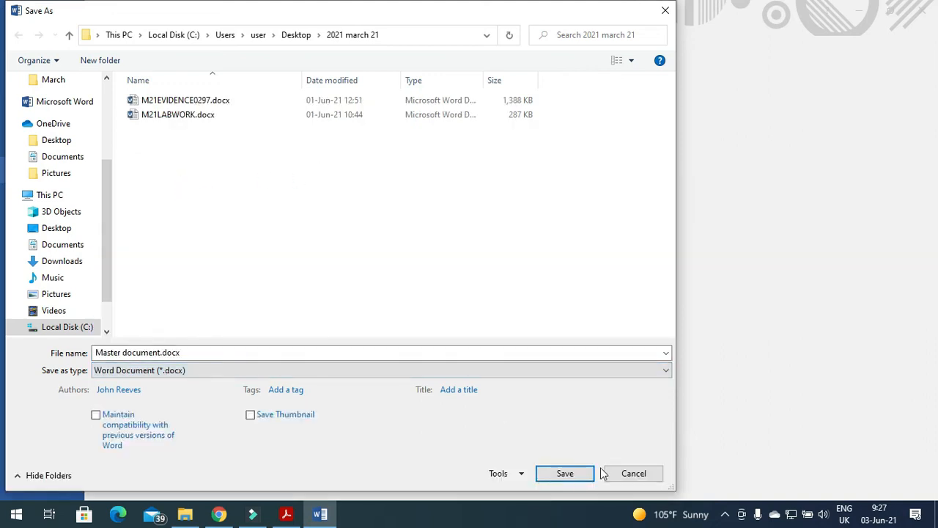
left_click(564, 472)
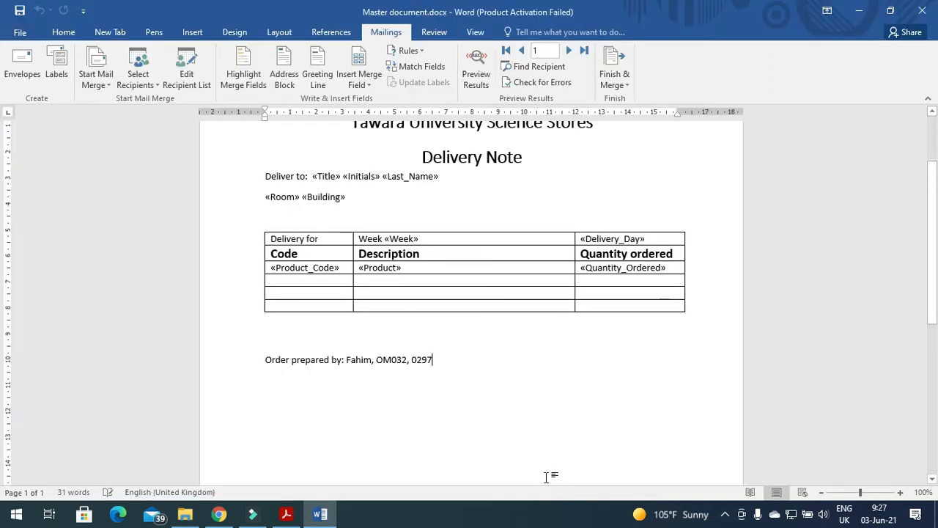
left_click(286, 513)
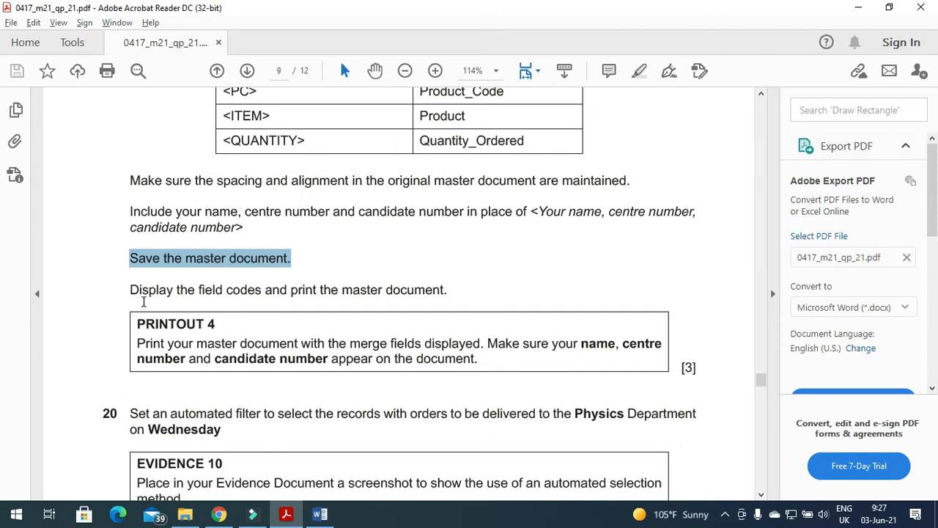
mouse_move(267, 297)
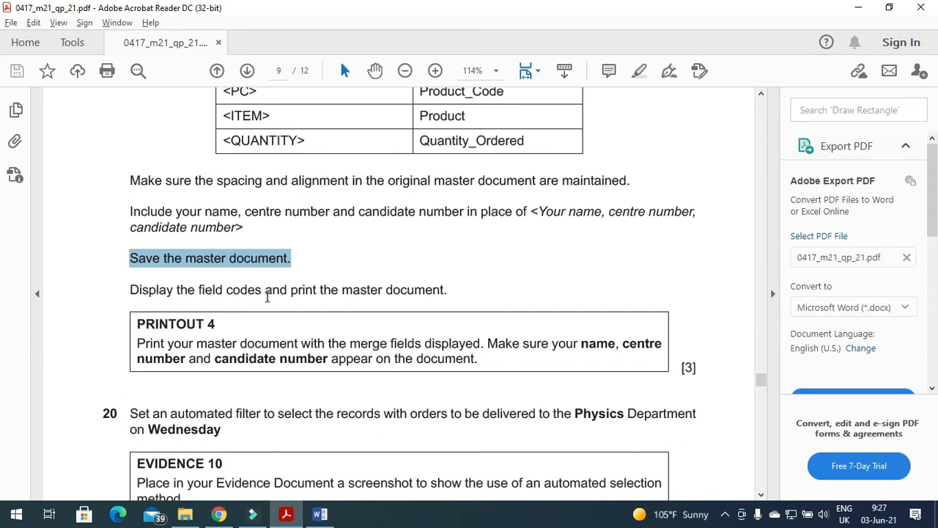
mouse_move(458, 292)
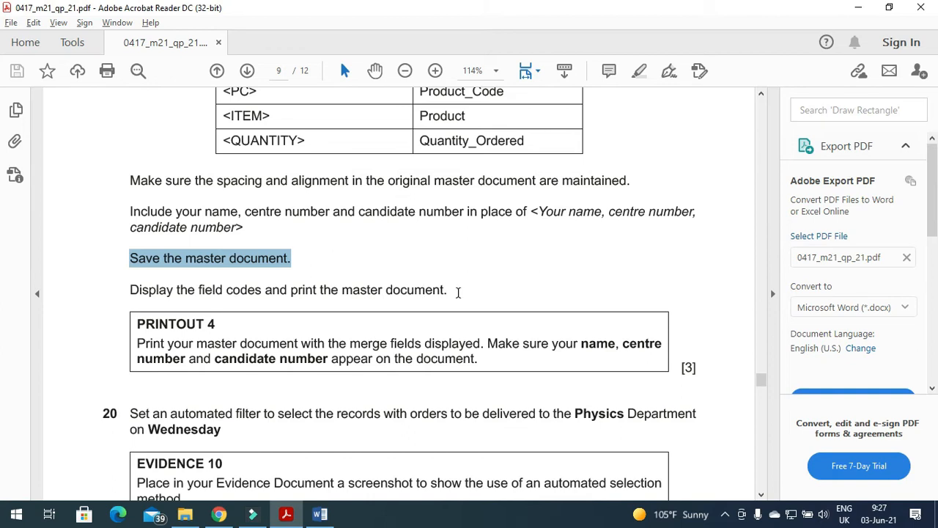
left_click(320, 513)
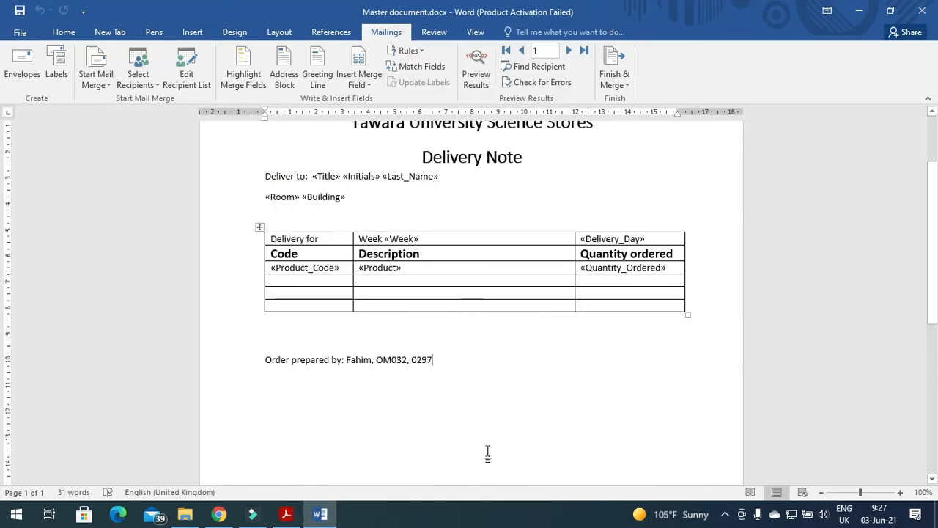
scroll("up", 3)
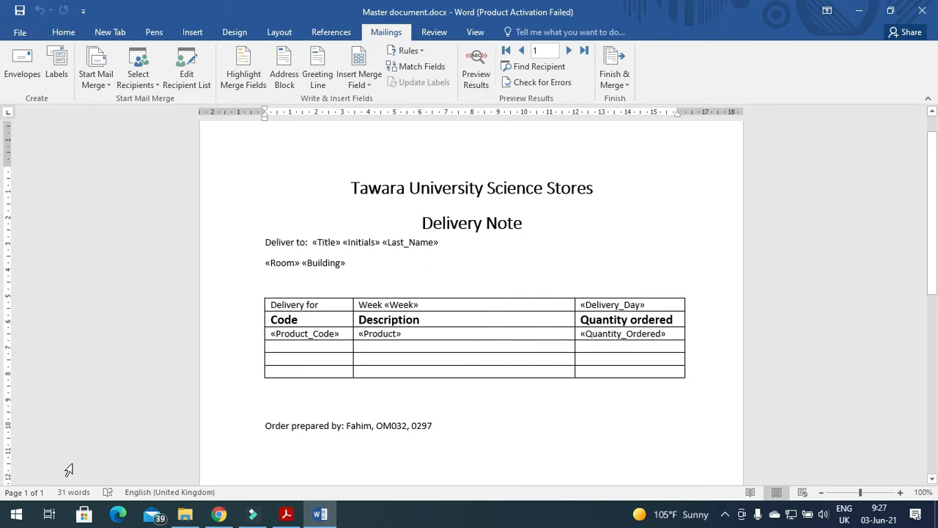
Step: Toggle field codes on with Alt+F9 so MERGEFIELD codes display
key("alt+F9")
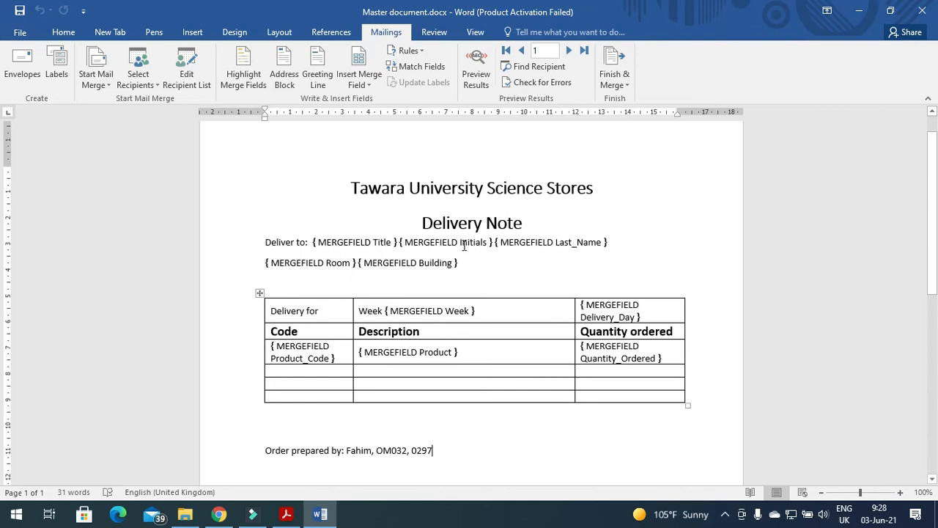
mouse_move(547, 248)
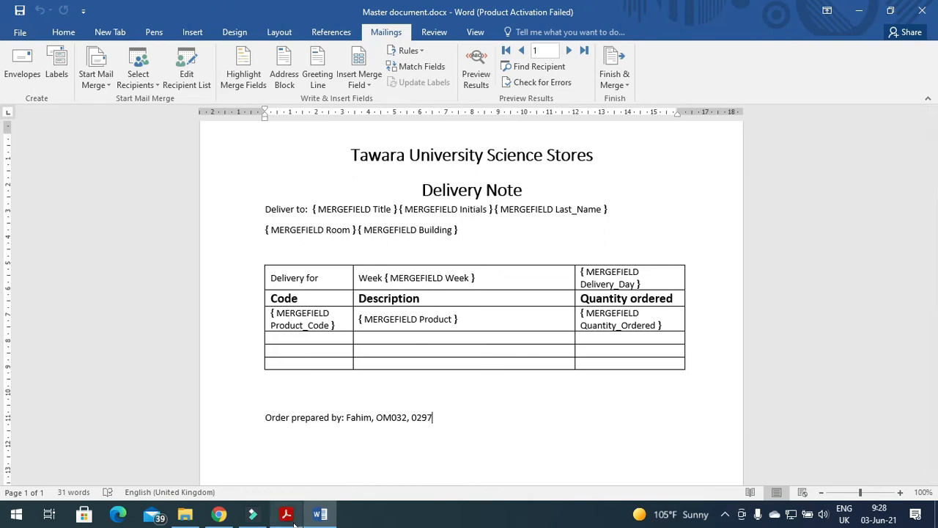
Step: Read question 20 about the Physics Wednesday filter and return to the master document
left_click(286, 513)
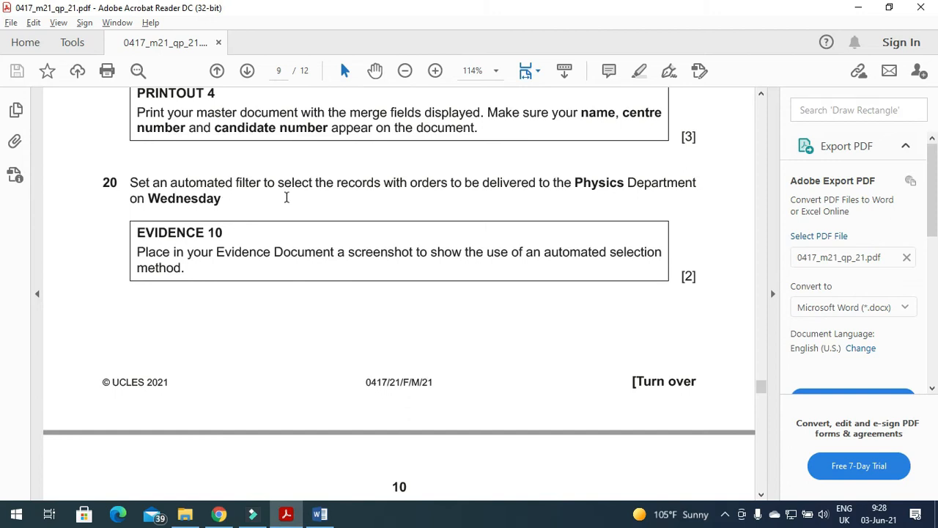
mouse_move(387, 198)
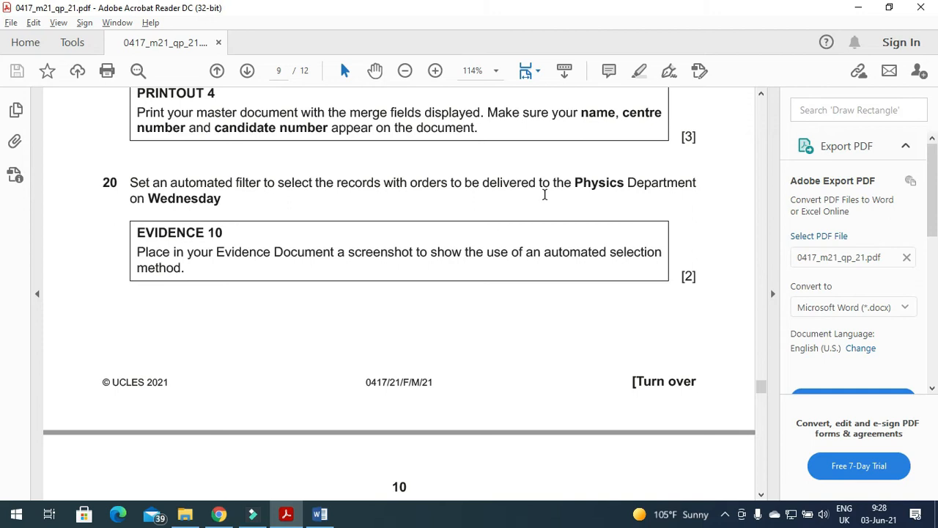
mouse_move(308, 214)
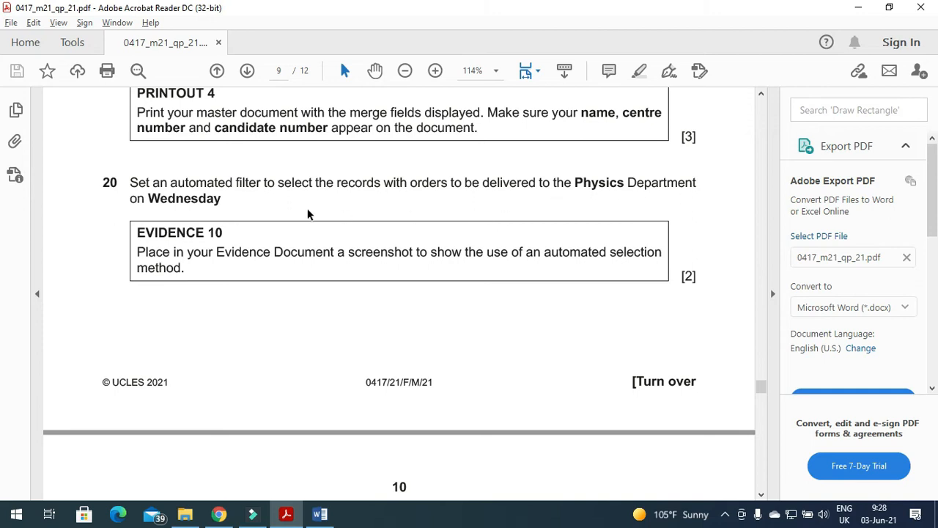
mouse_move(223, 202)
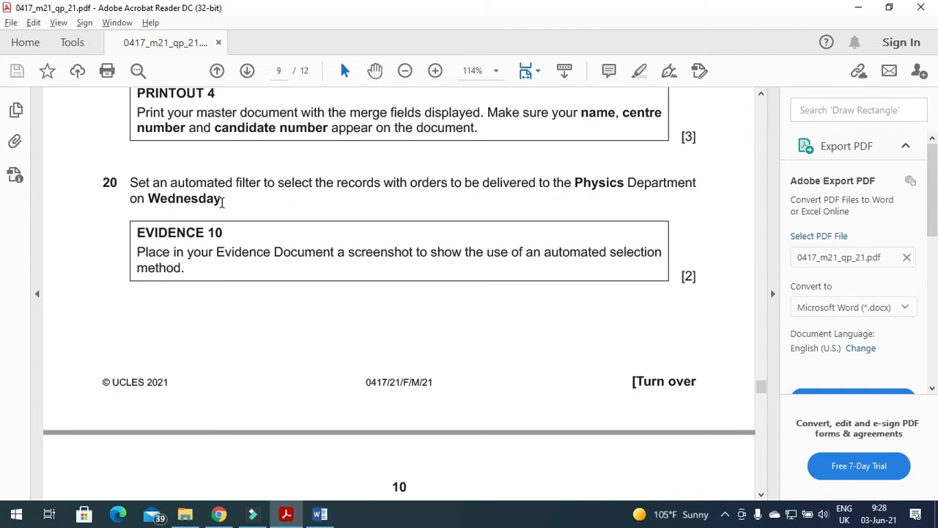
left_click(320, 514)
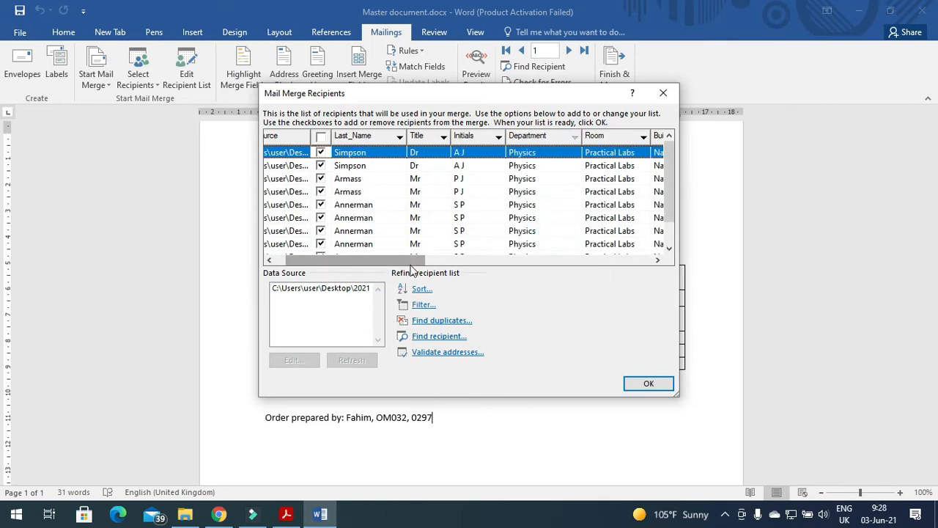
Step: Show the Mail Merge Recipients list narrowed to the three Wednesday deliveries, checking against the question paper
scroll("right", 3)
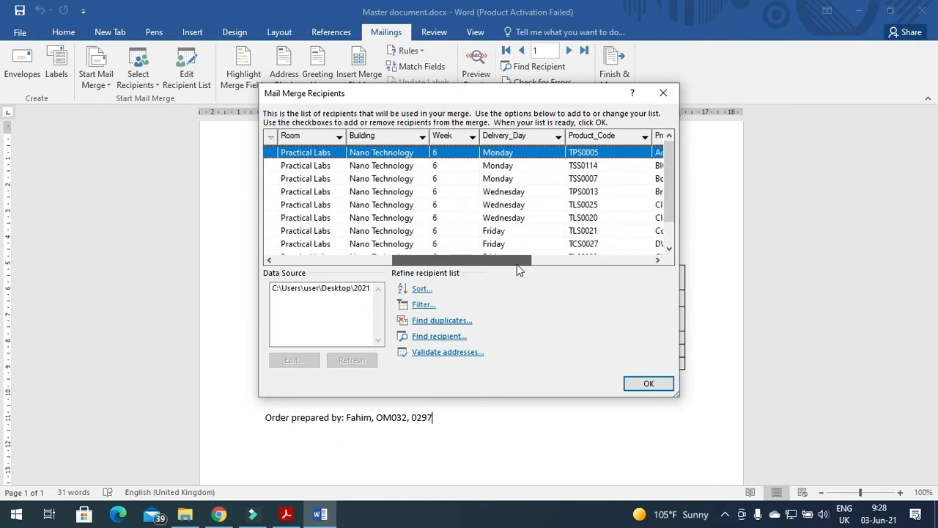
left_click(286, 513)
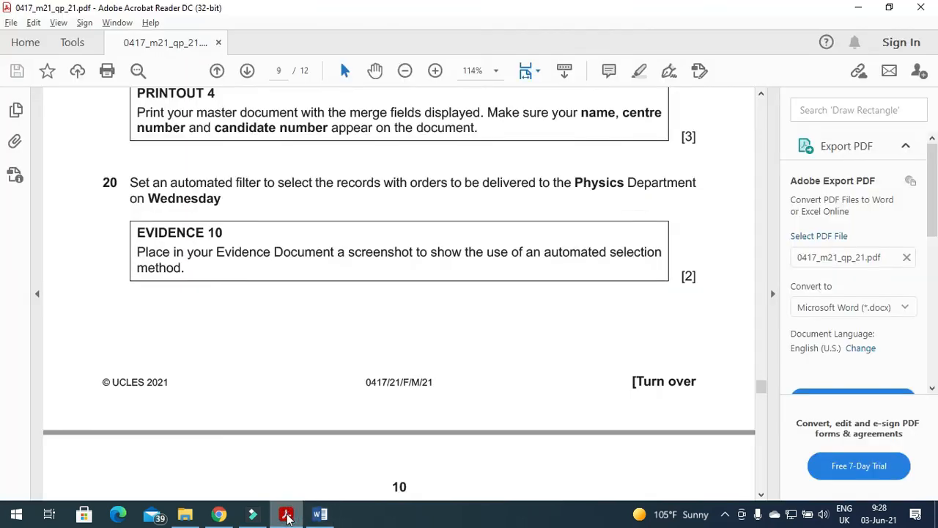
left_click(319, 513)
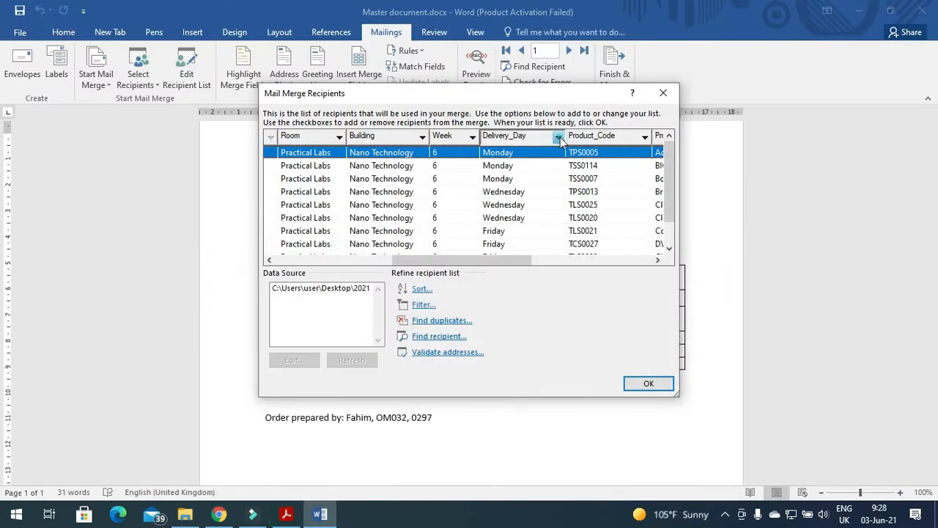
left_click(557, 135)
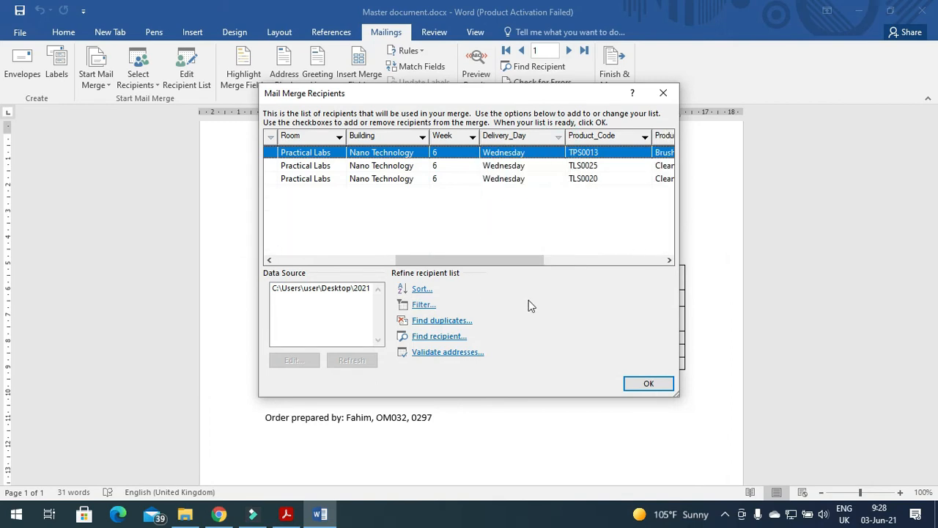
left_click(285, 513)
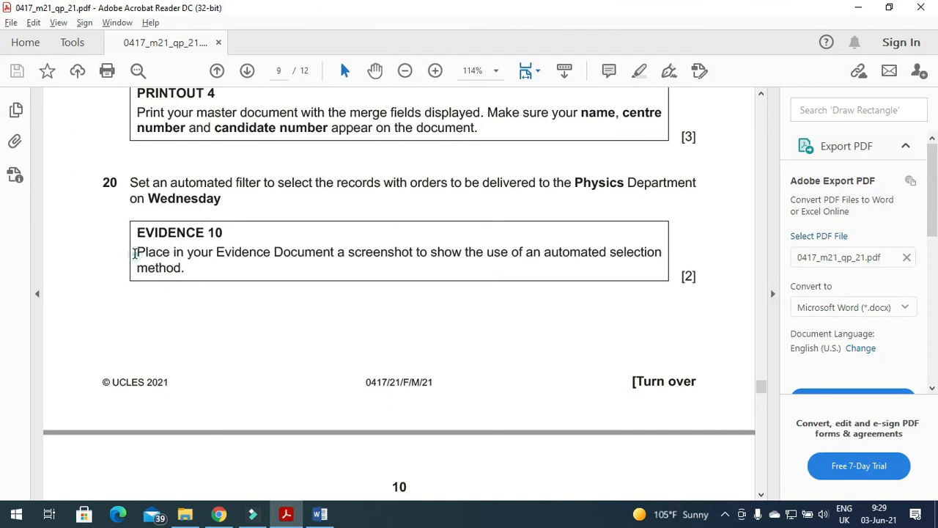
Step: Confirm the filter reads Delivery_Day Wednesday and Department Physics, then close the recipient list
left_click_drag(137, 252, 414, 252)
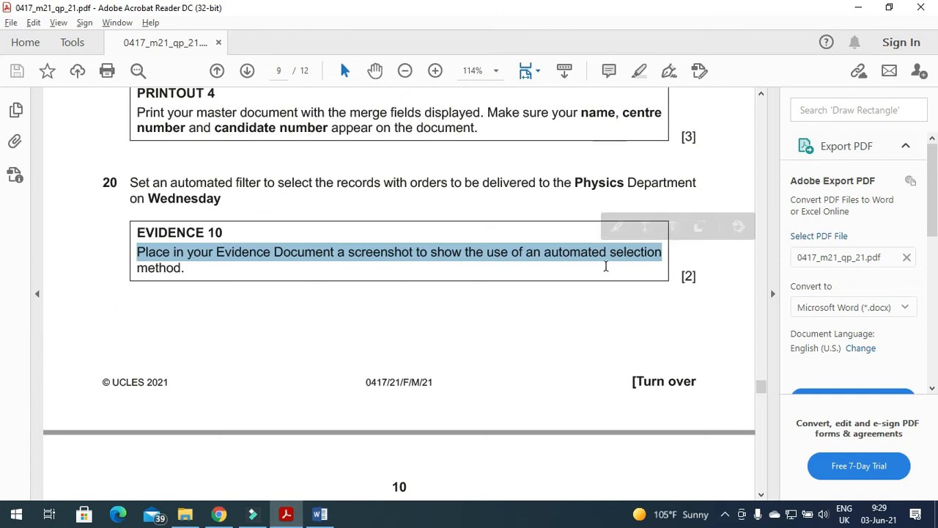
left_click(320, 513)
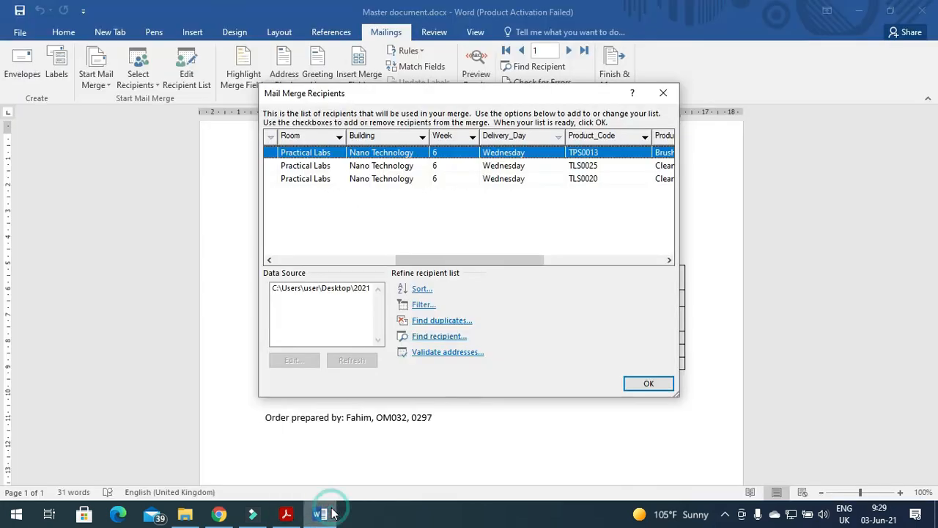
left_click(424, 304)
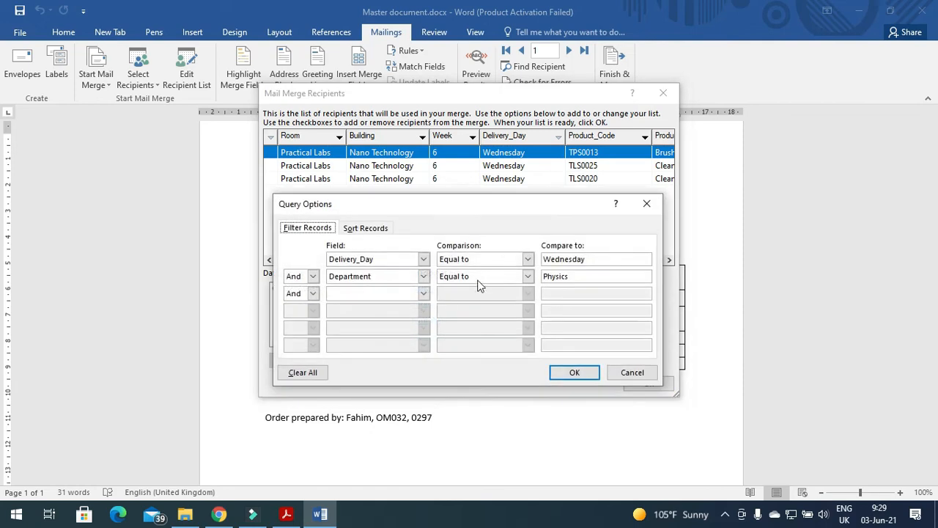
mouse_move(673, 372)
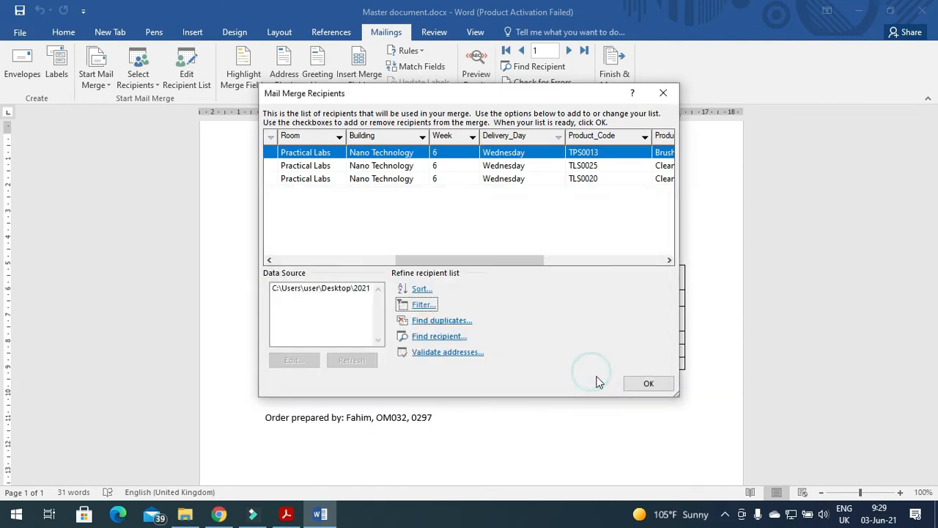
left_click(648, 382)
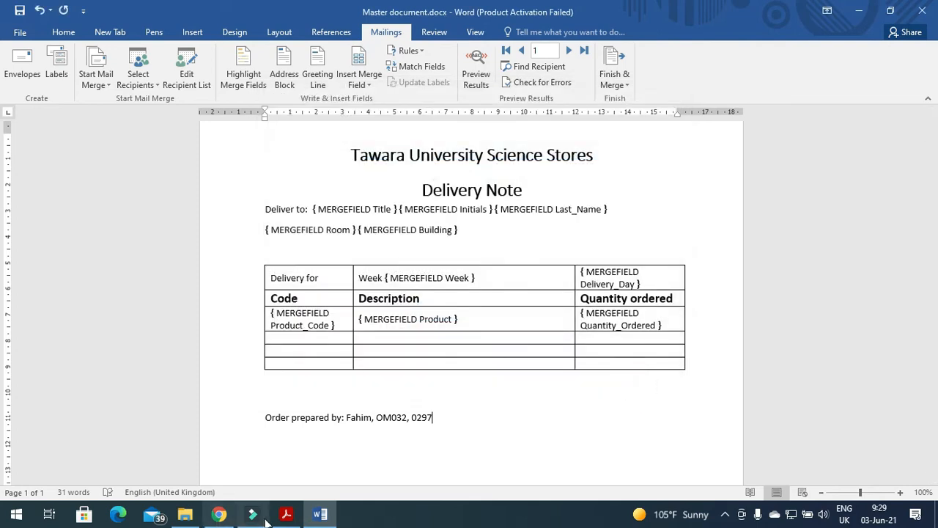
mouse_move(286, 513)
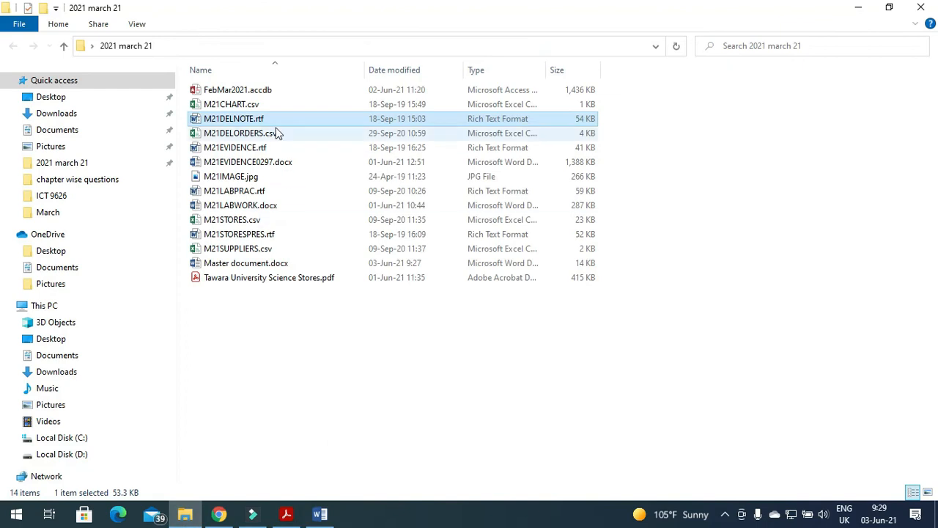
mouse_move(308, 346)
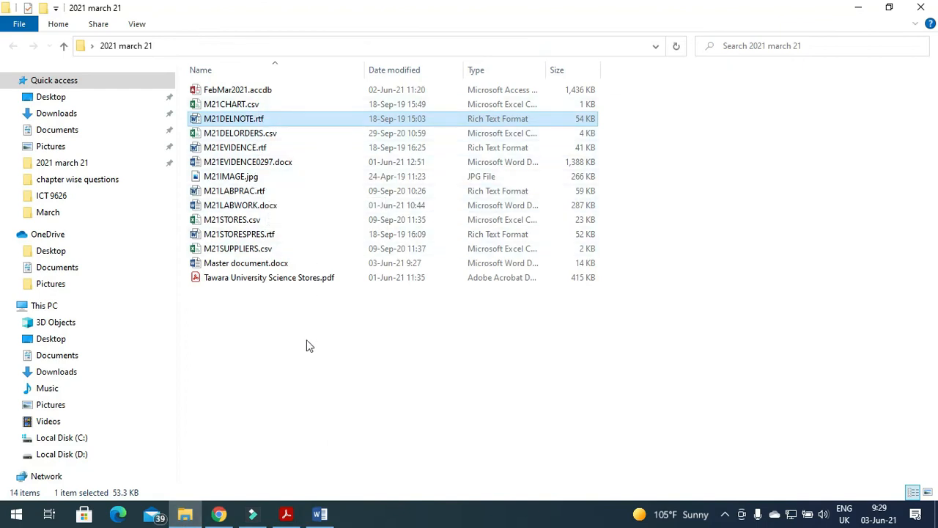
Step: Switch via the question paper to the M21EVIDENCE0297.docx evidence document
left_click(286, 514)
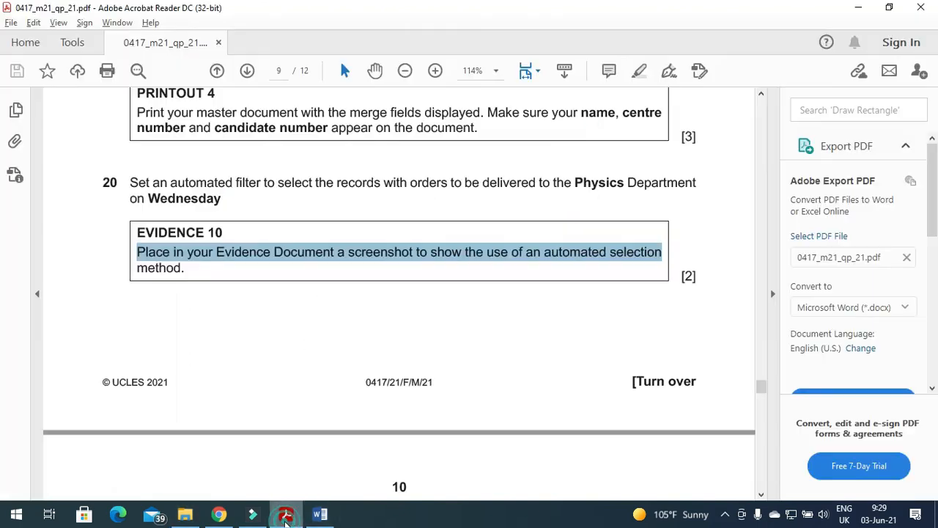
left_click(185, 513)
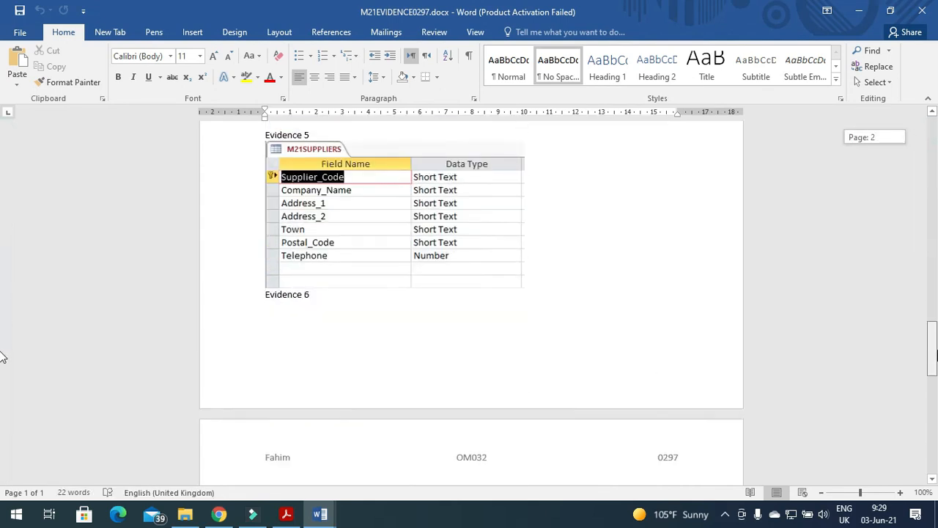
Step: Crop the pasted filter screenshot under Evidence 10 down to just the merge dialogs
scroll("down", 3)
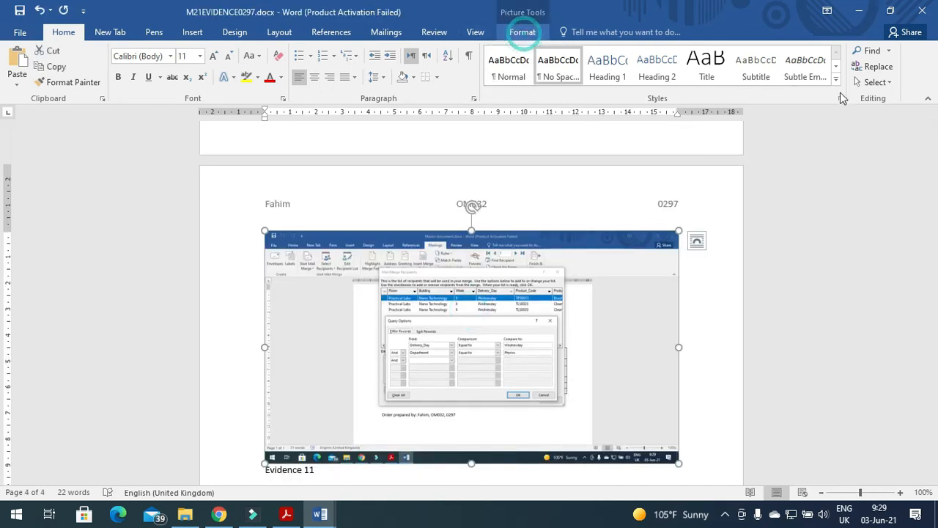
left_click(471, 345)
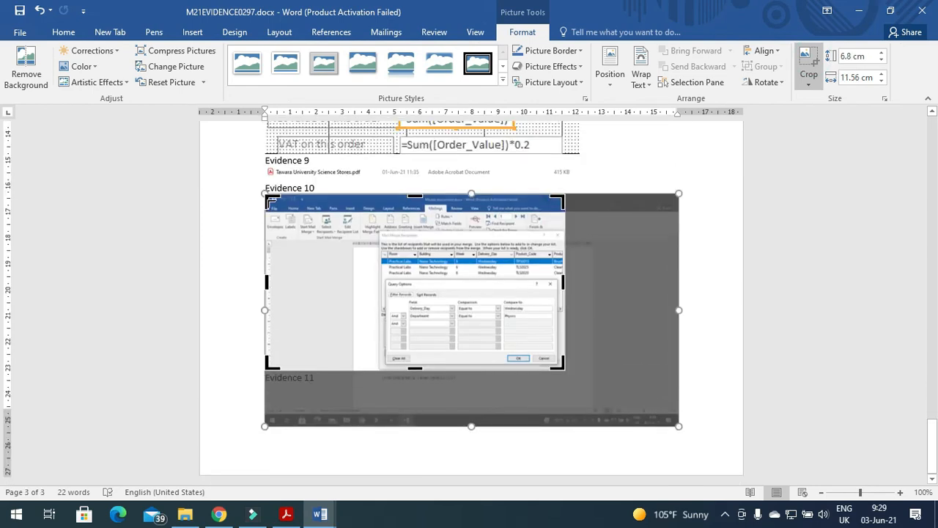
left_click(379, 226)
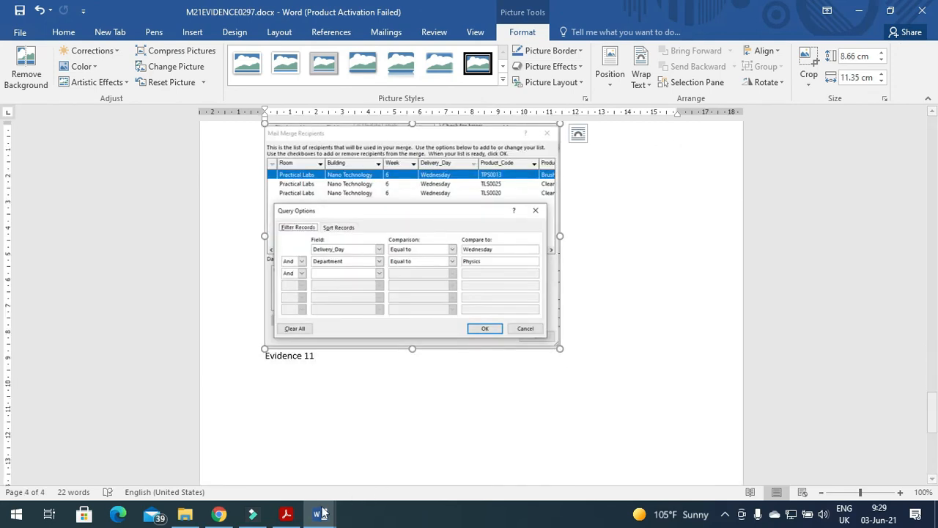
left_click(286, 513)
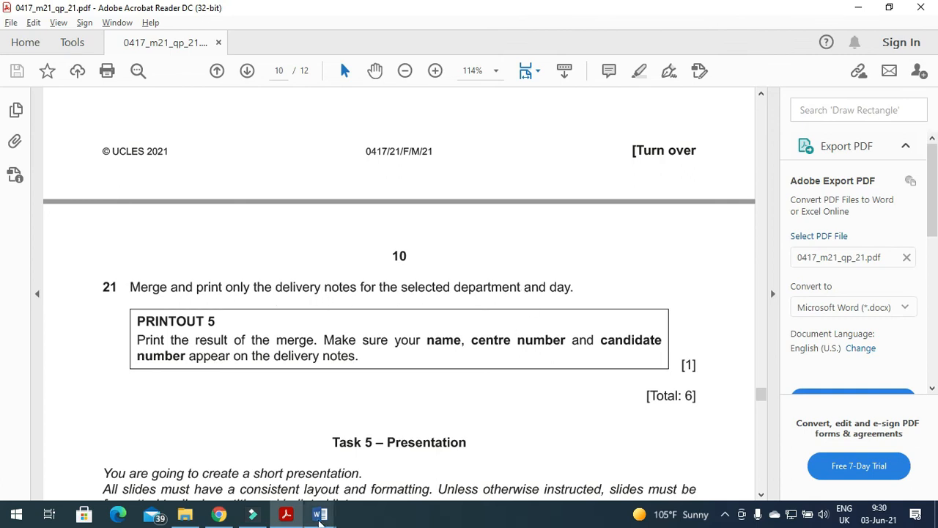
Step: Finish & Merge all filtered records into a new Letters1 document of individual delivery notes
left_click(319, 513)
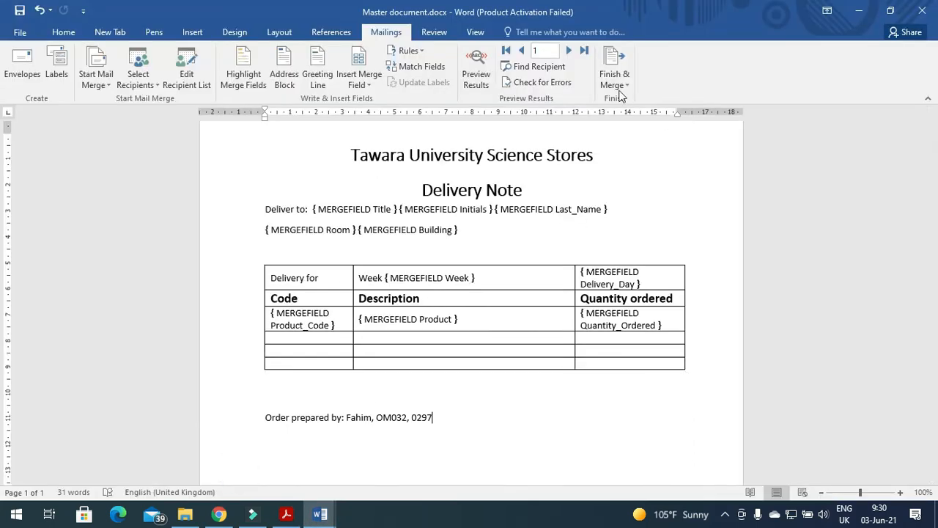
left_click(614, 66)
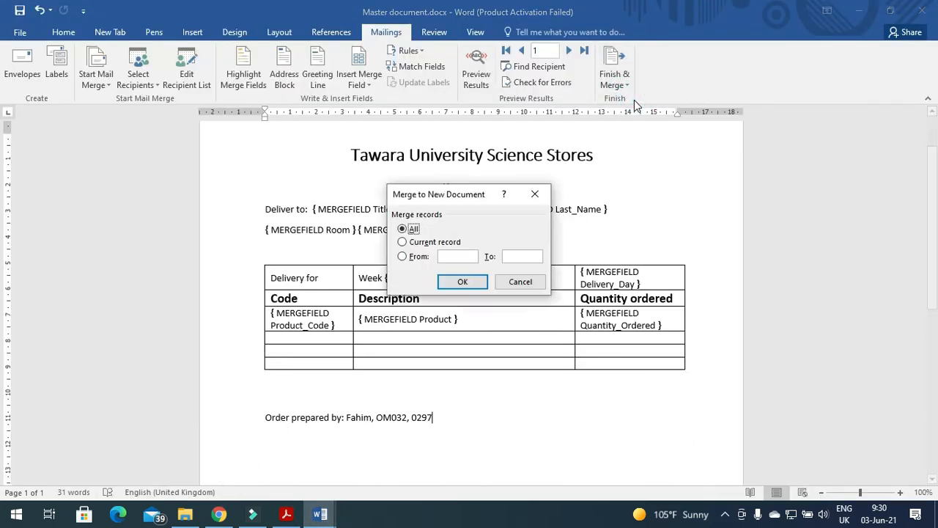
left_click(464, 281)
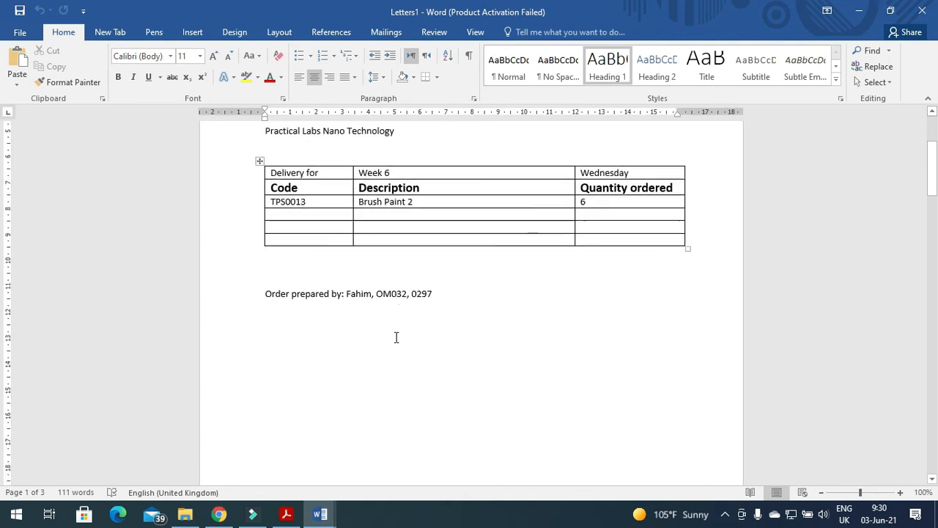
left_click(286, 513)
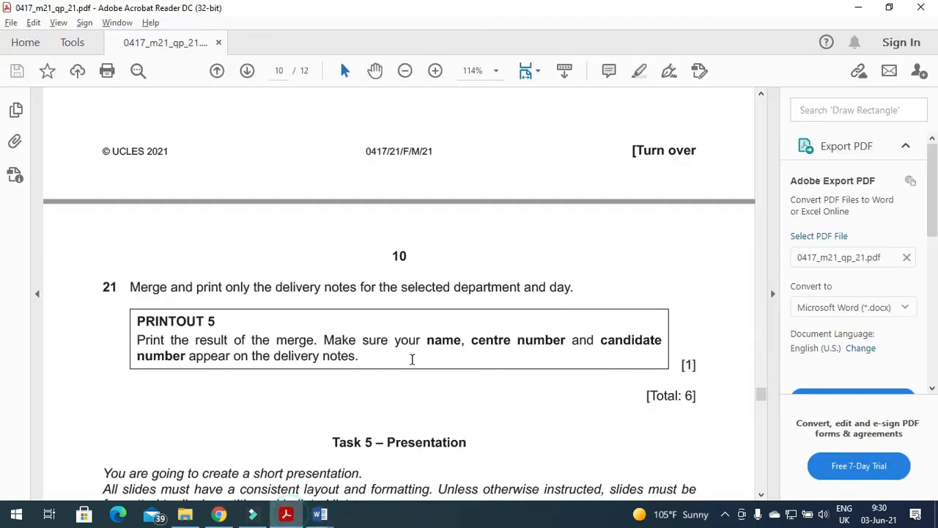
mouse_move(456, 339)
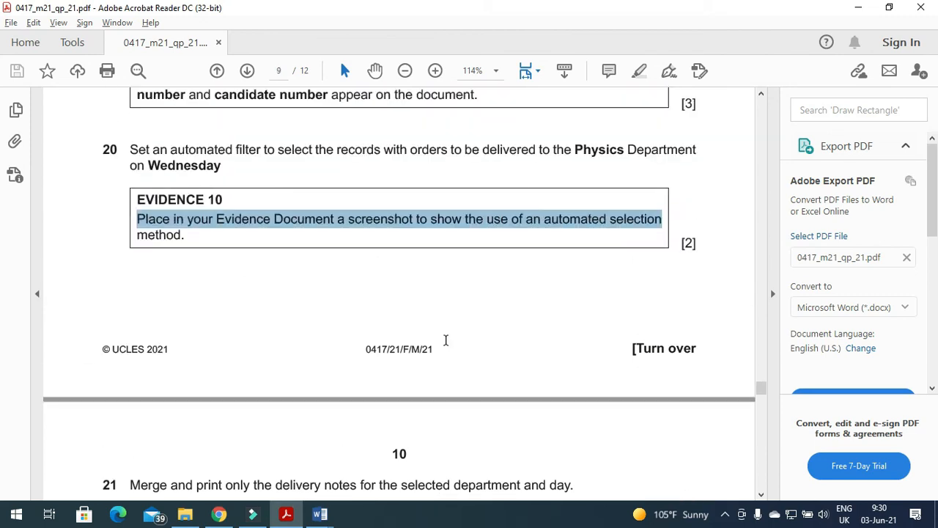
Step: Scroll the exam paper back up to question 20 and clear the Evidence 10 highlight
scroll("up", 3)
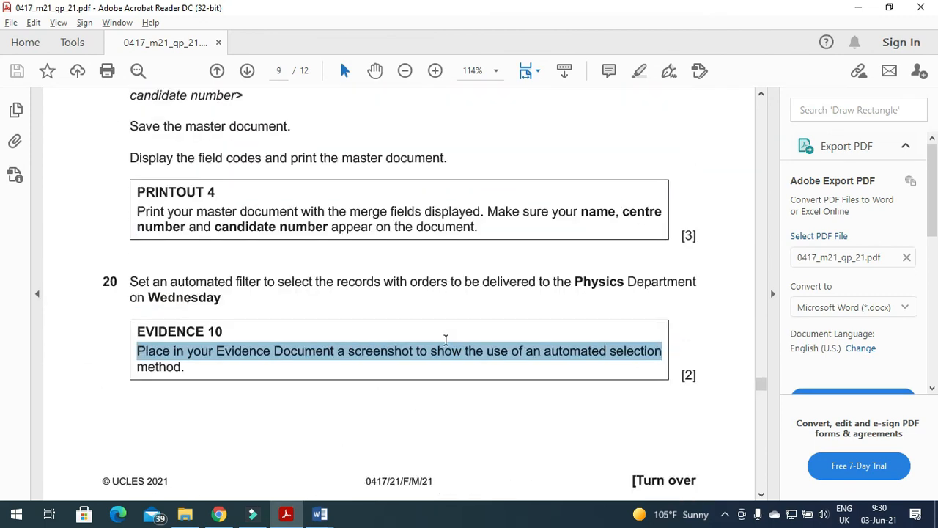
scroll("up", 3)
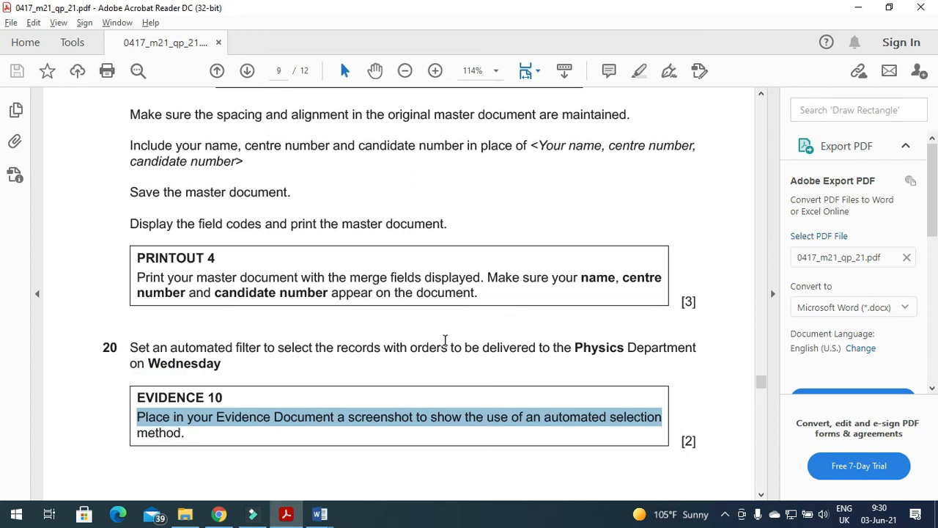
mouse_move(258, 377)
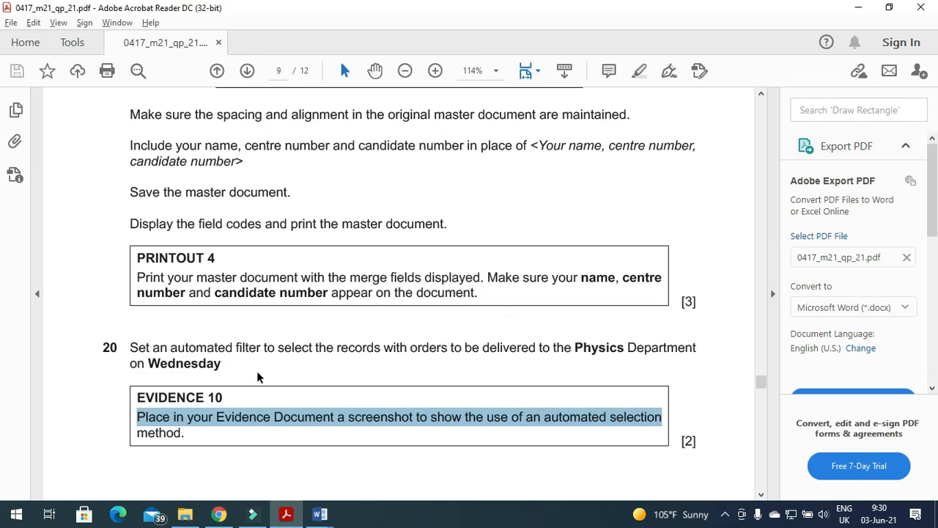
left_click(170, 348)
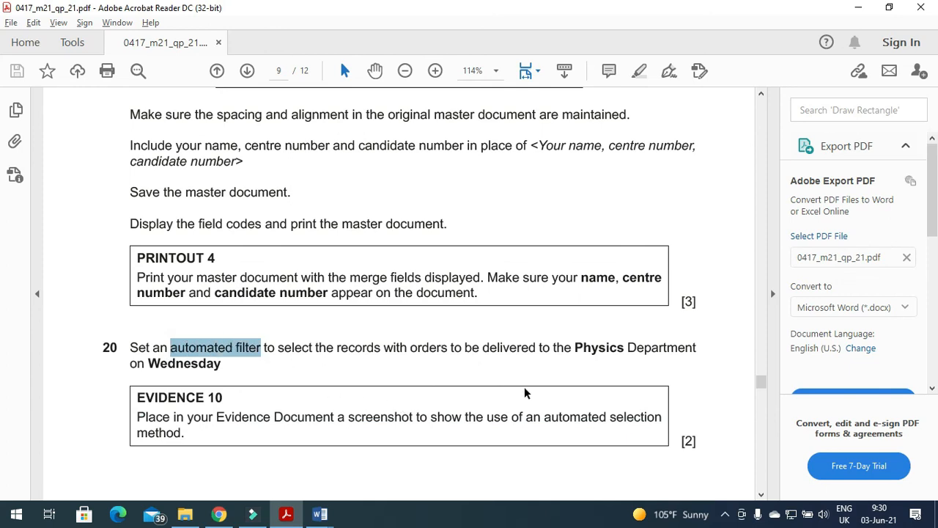
mouse_move(535, 393)
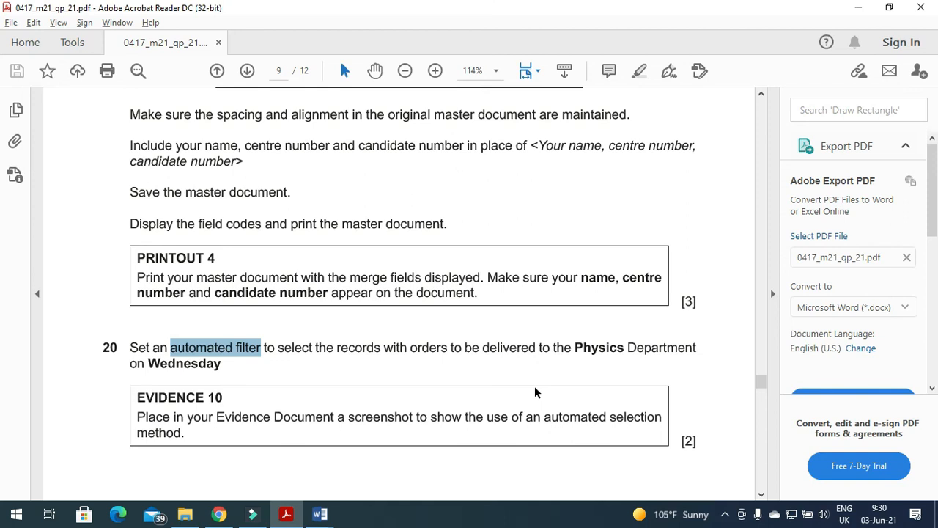